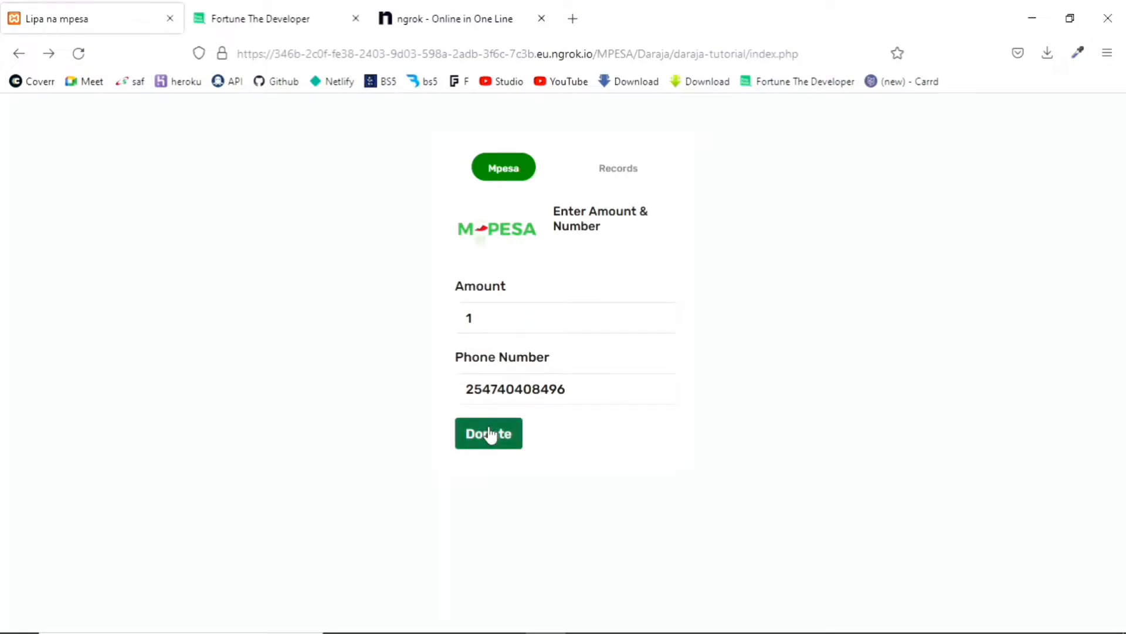
- Submit the Lipa na M-Pesa donation of amount 1 and receive the request-accepted JSON response
left_click(488, 433)
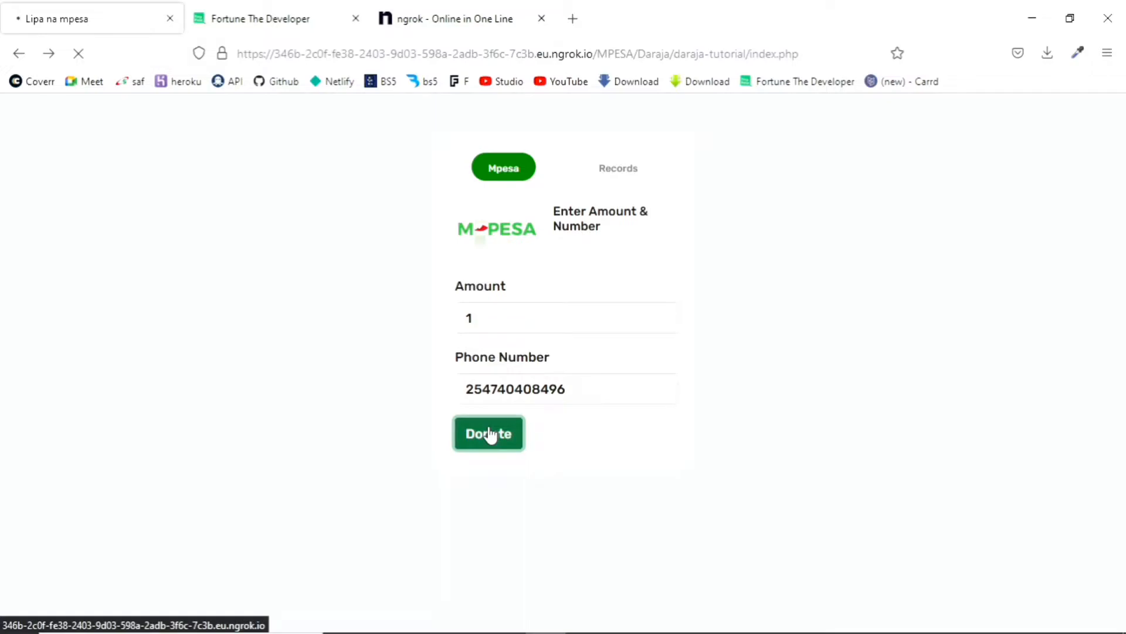
left_click(488, 433)
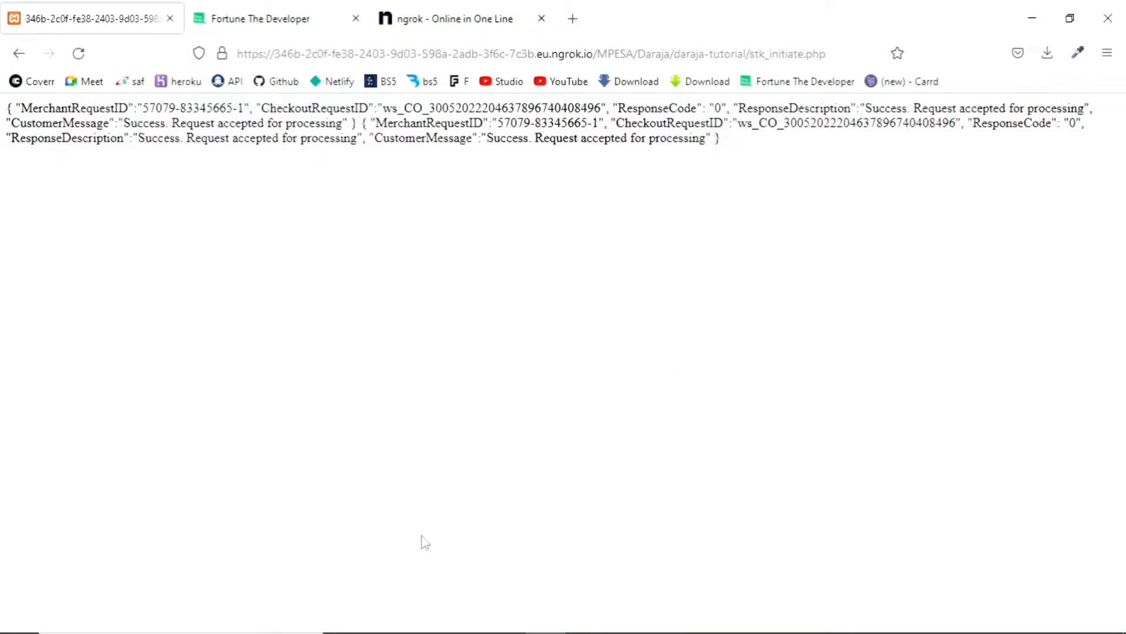
mouse_move(537, 347)
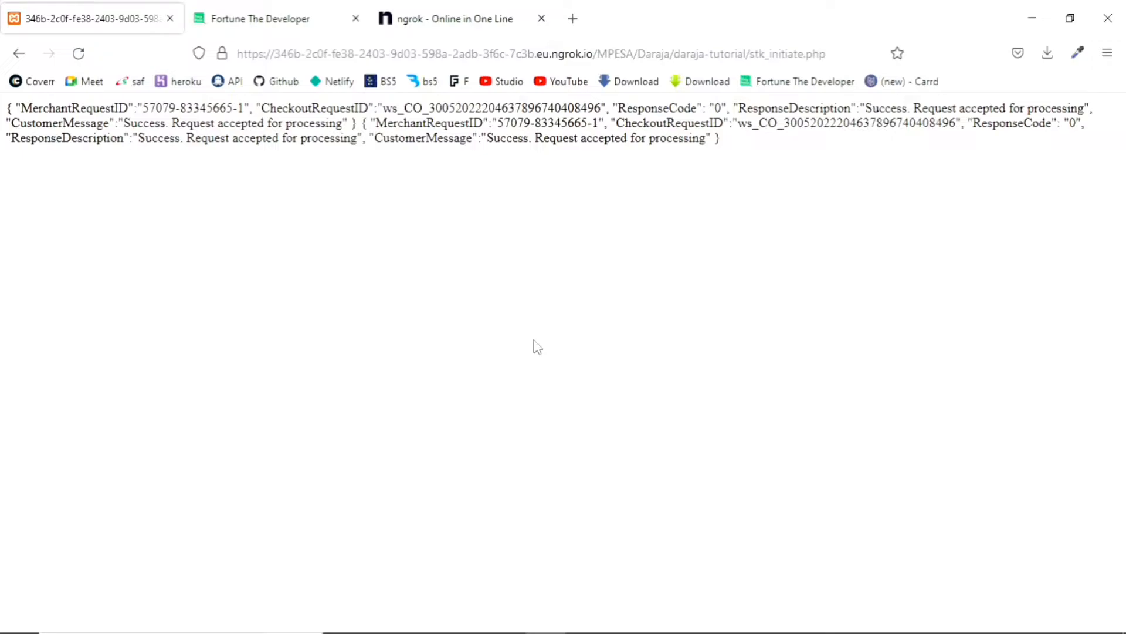
mouse_move(496, 296)
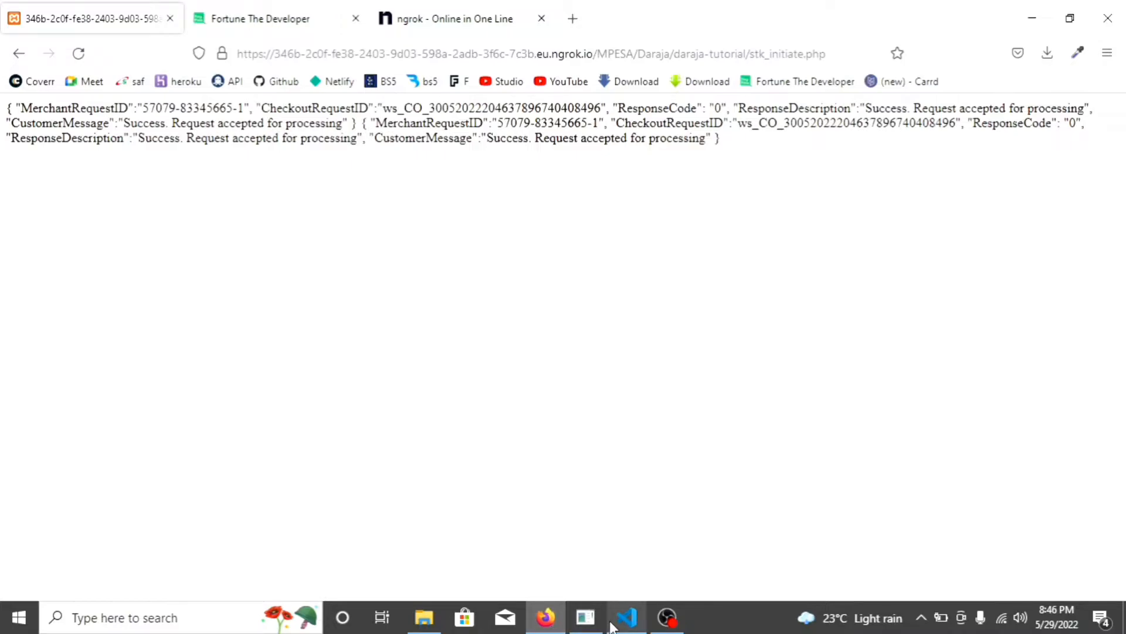
- Format M_PESAConfirmationResponse.json into indented lines in VS Code, then return to Firefox
left_click(625, 618)
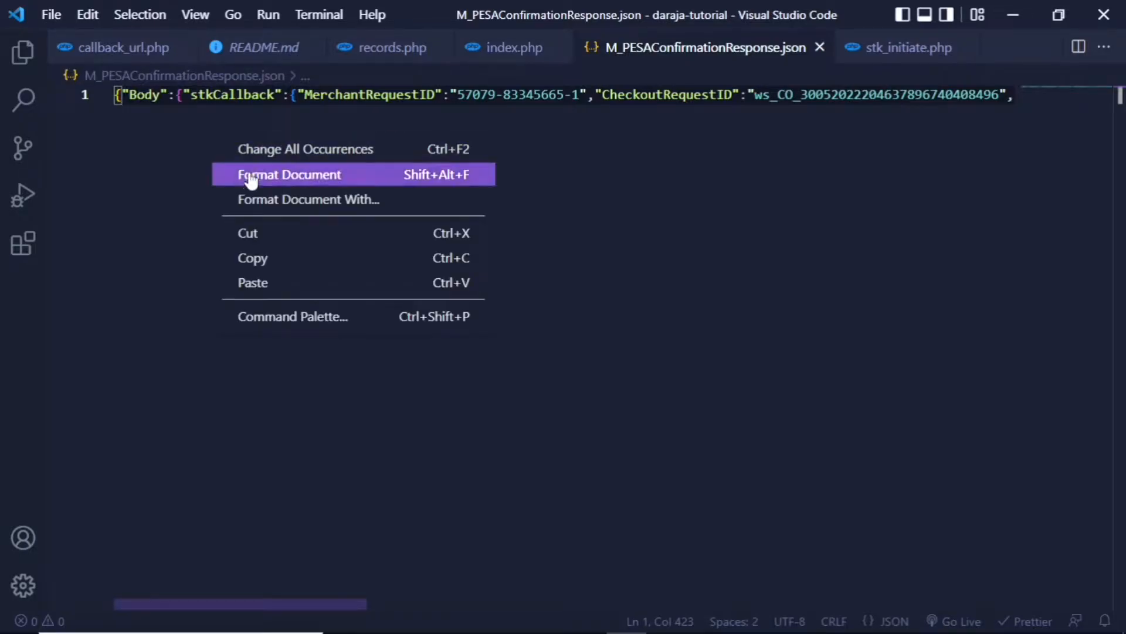
left_click(289, 173)
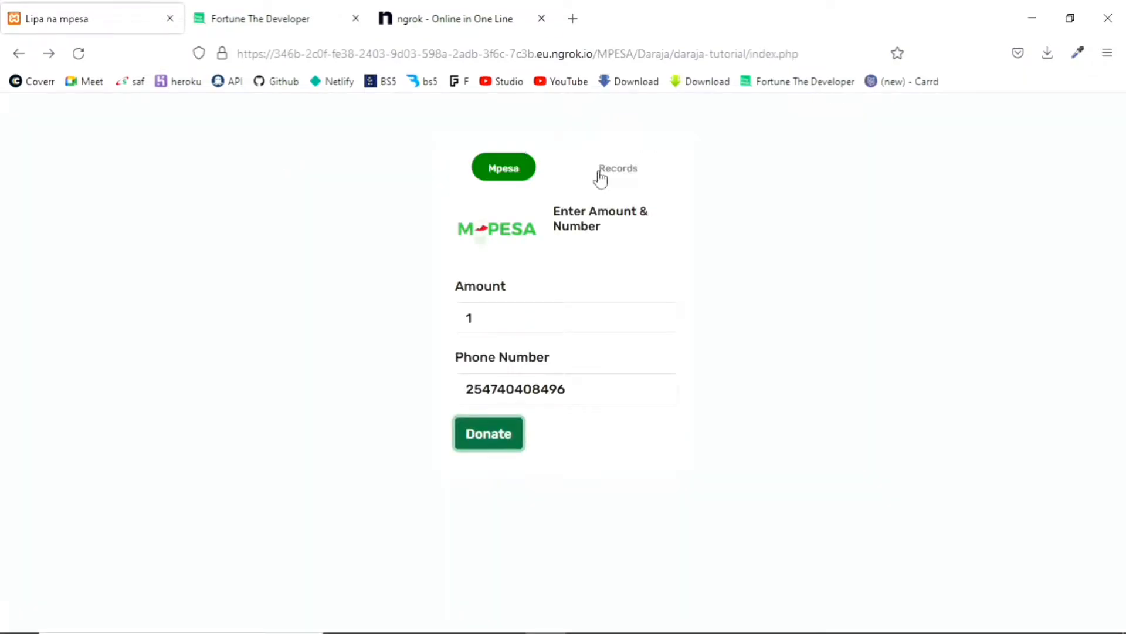
- Load records.php showing five stored transactions, including transaction 24 for amount 1
left_click(617, 167)
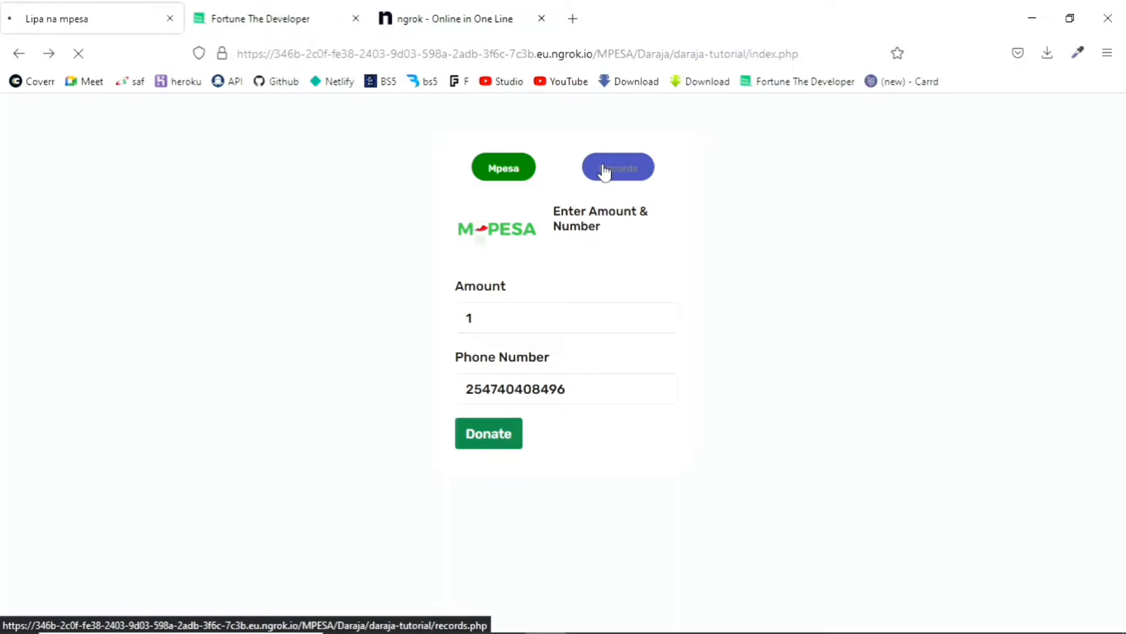
left_click(616, 166)
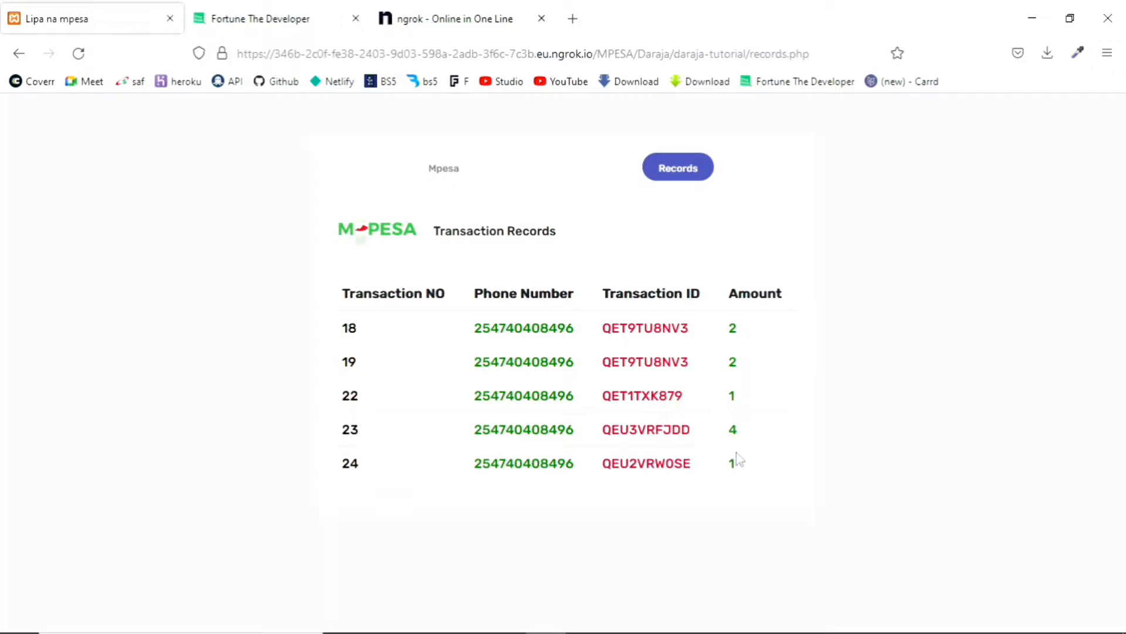
mouse_move(734, 459)
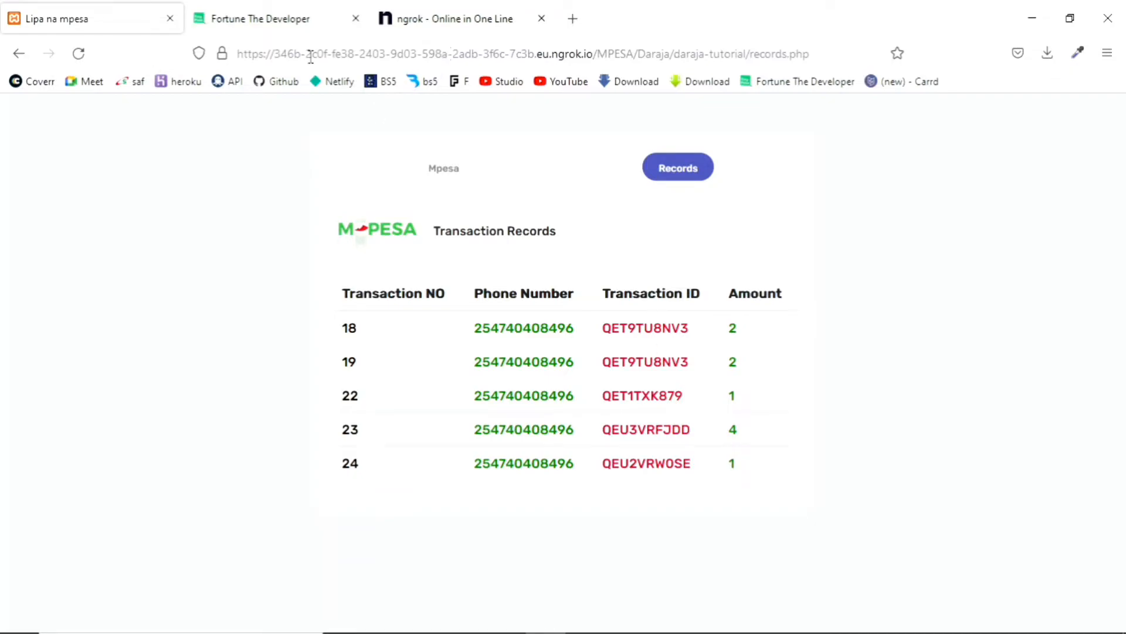
left_click(261, 18)
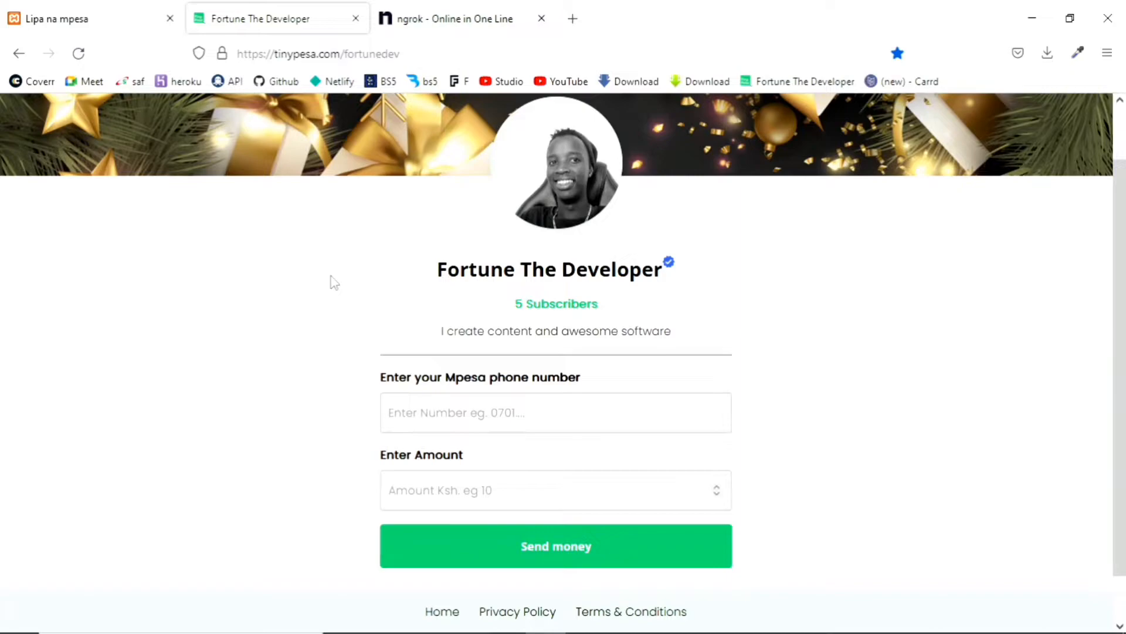
mouse_move(169, 108)
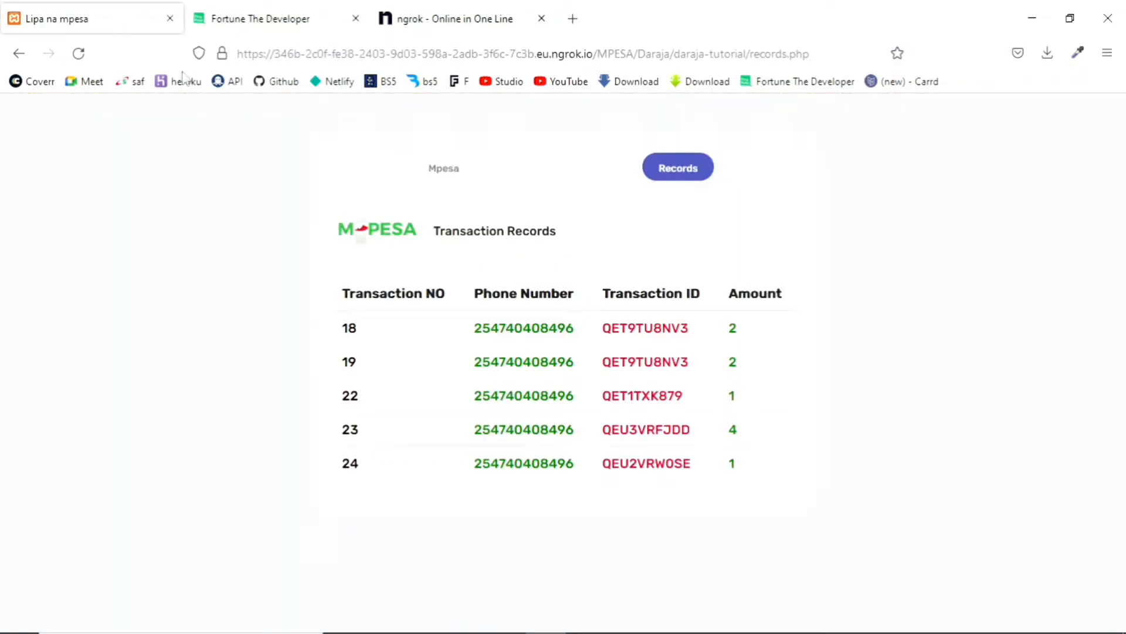
double_click(494, 231)
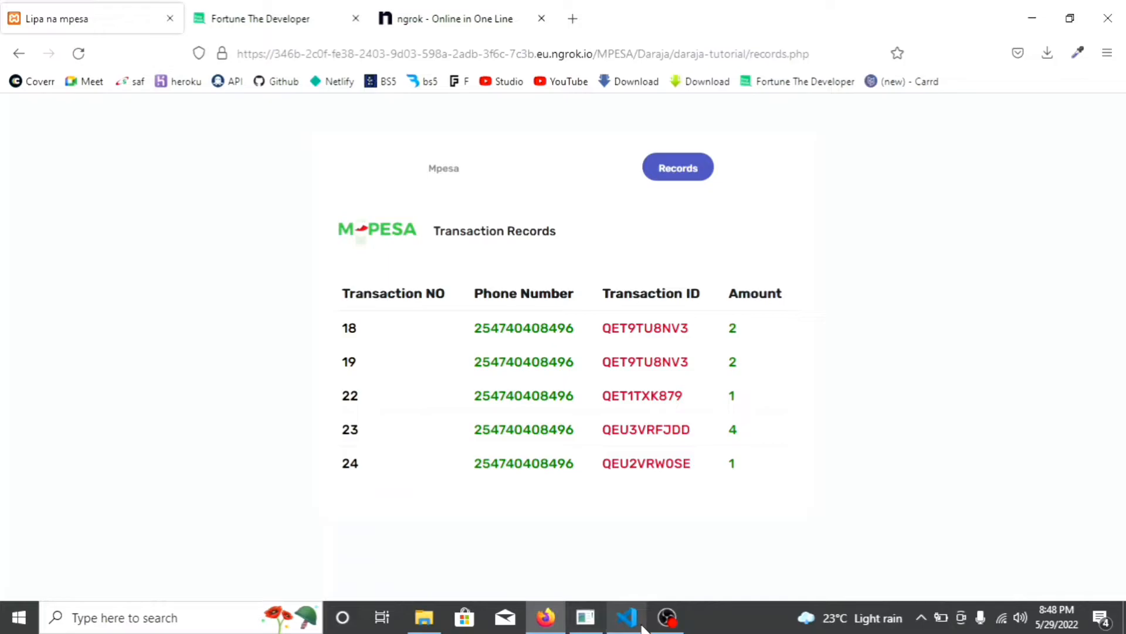
left_click(625, 617)
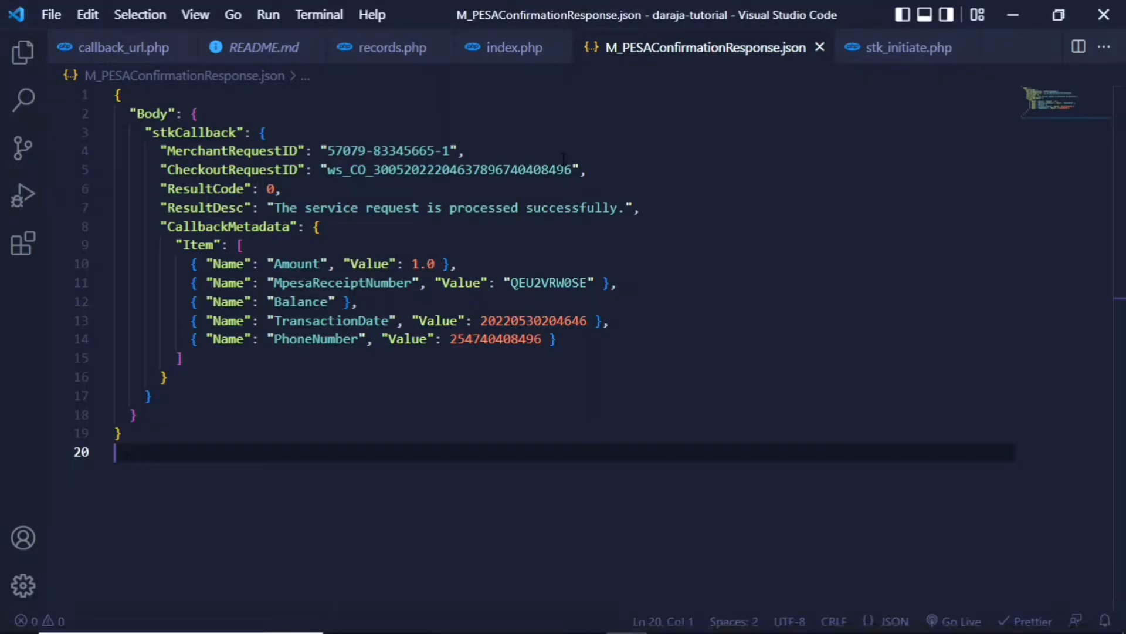
mouse_move(761, 85)
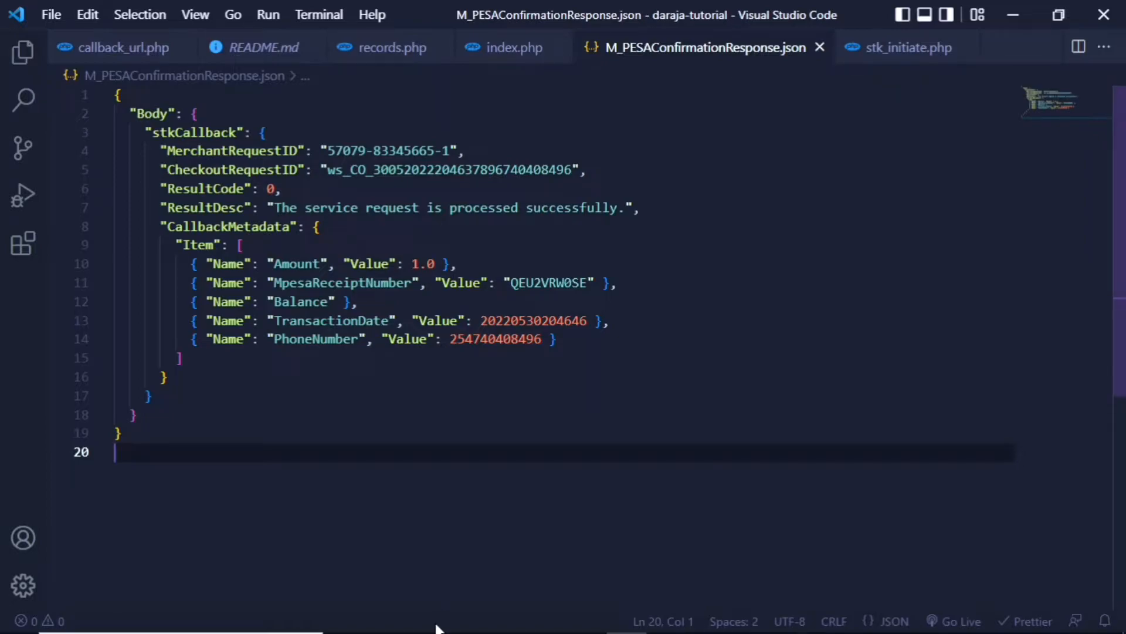
left_click(546, 617)
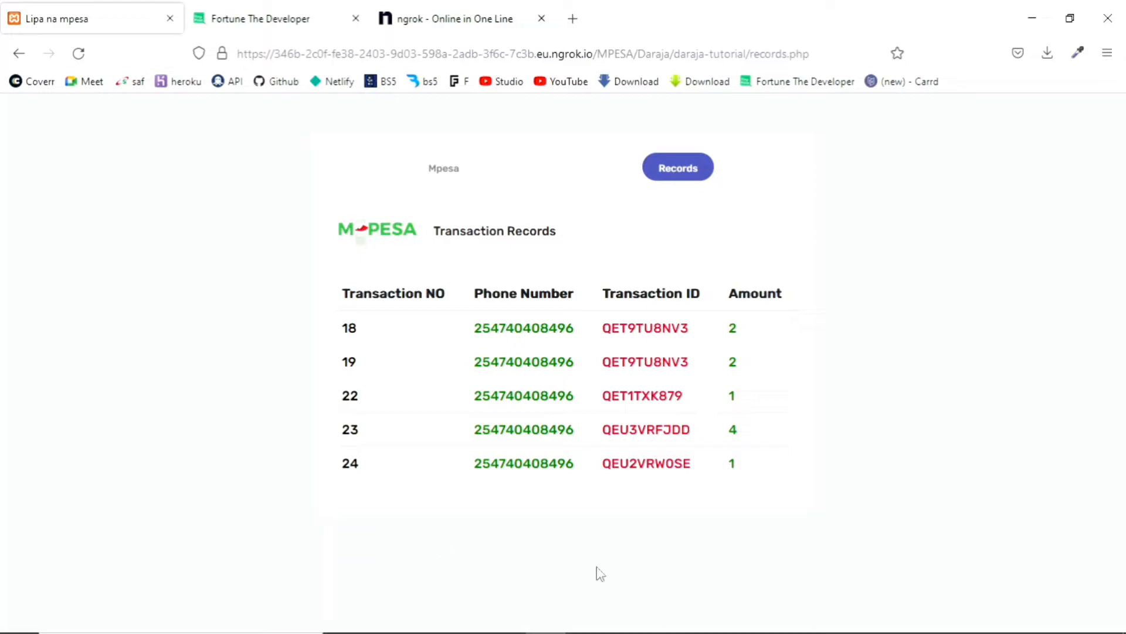
mouse_move(611, 616)
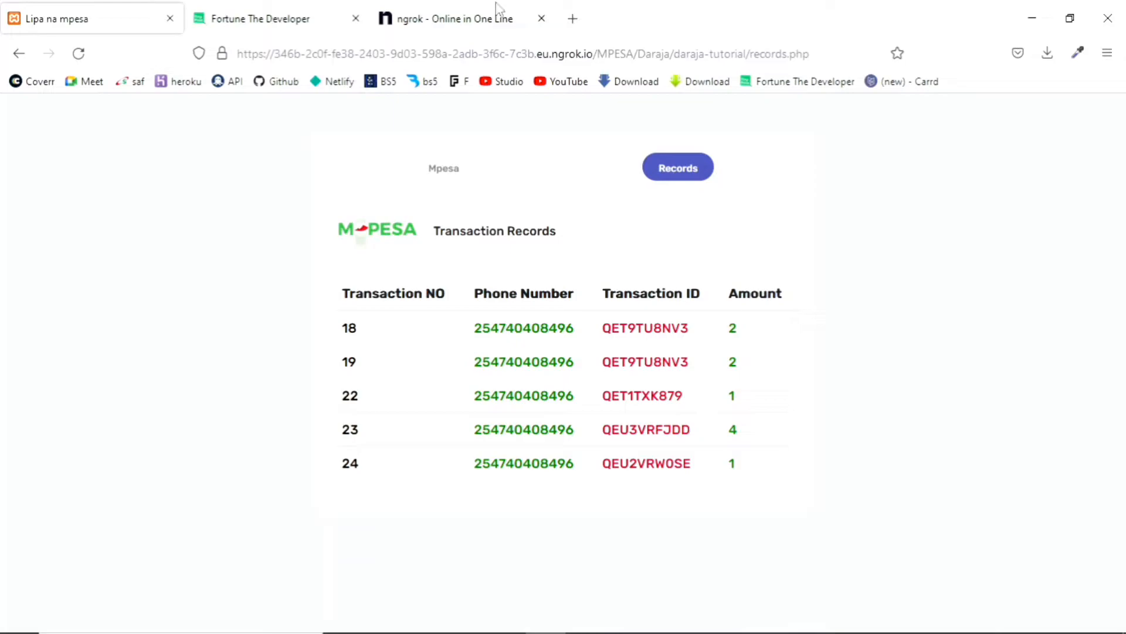
- Scroll through the ngrok homepage in its Firefox tab
left_click(453, 18)
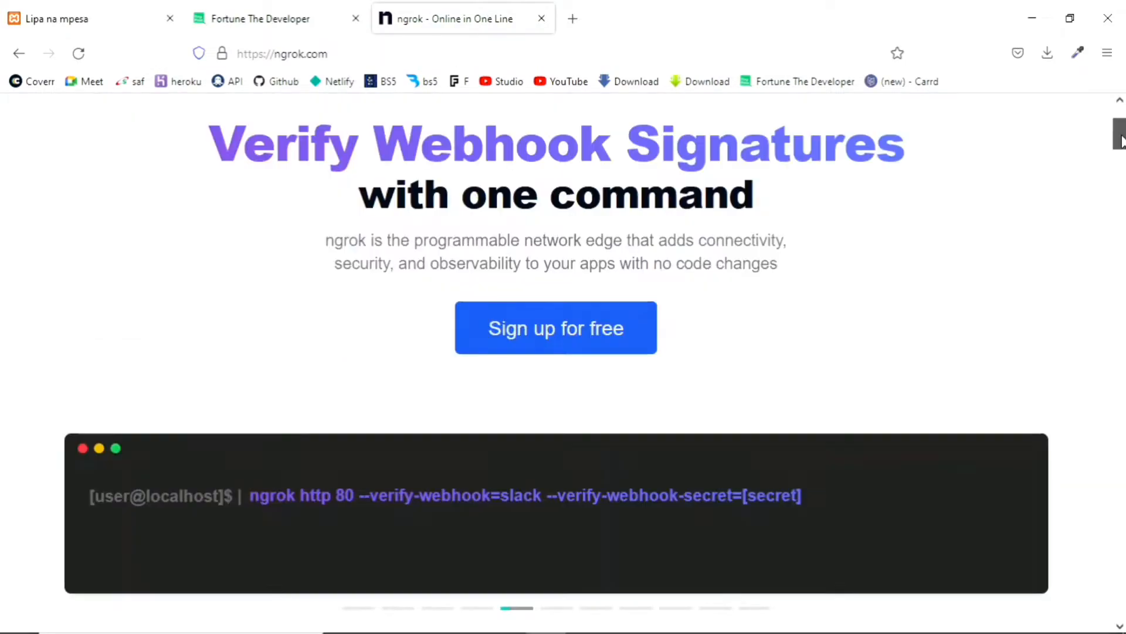
scroll("down", 3)
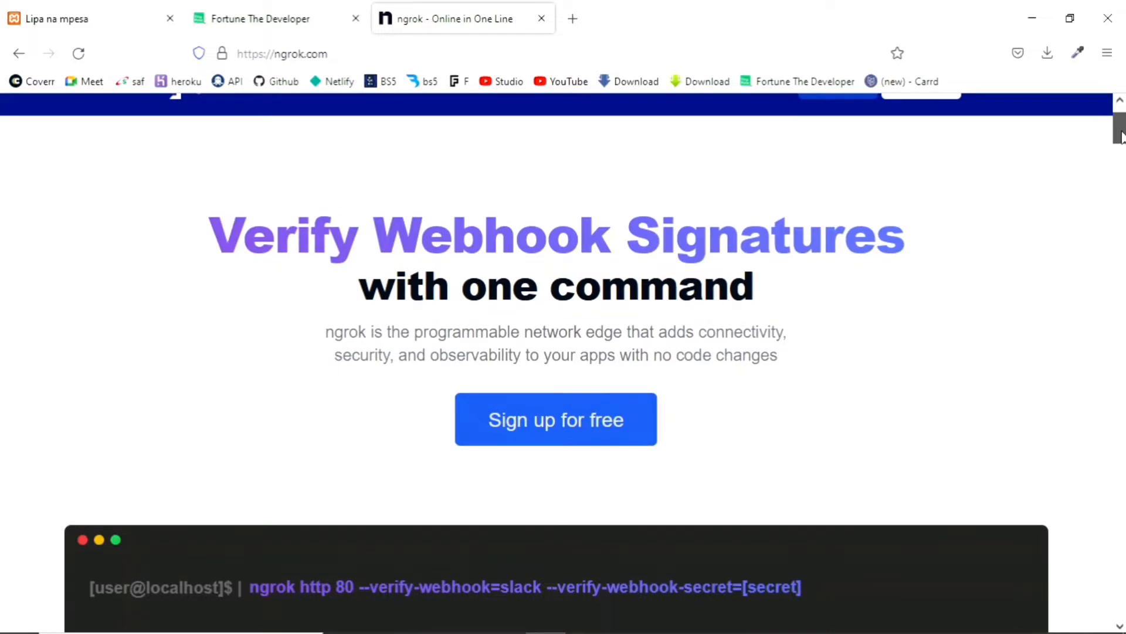
scroll("down", 3)
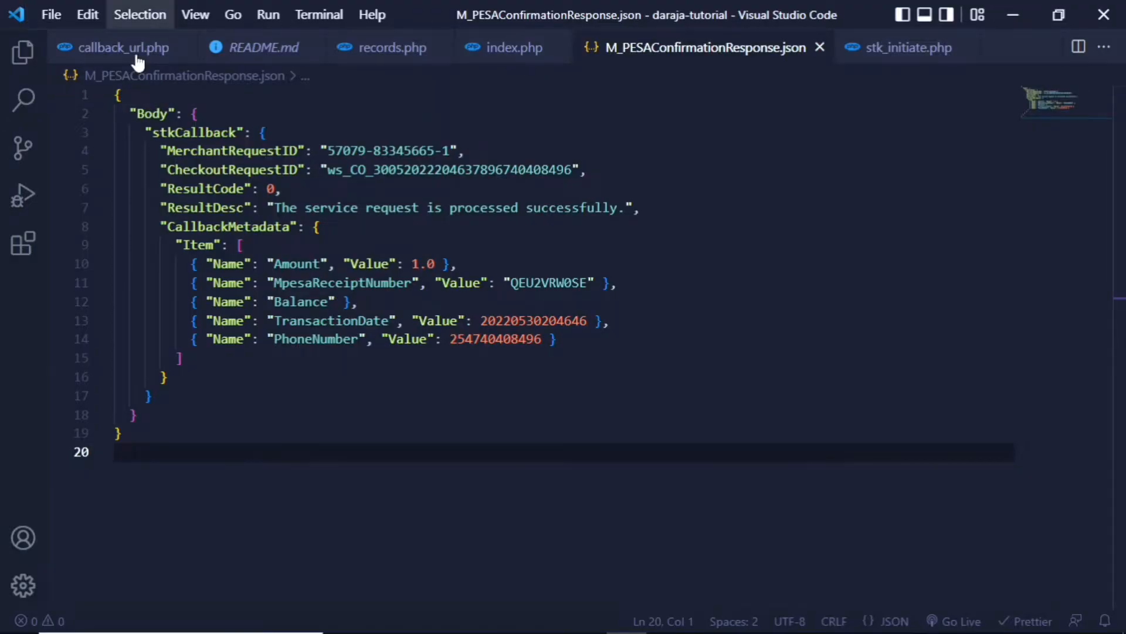
- View callback_url.php, which logs the M-Pesa callback to the JSON file and decodes its fields
left_click(122, 47)
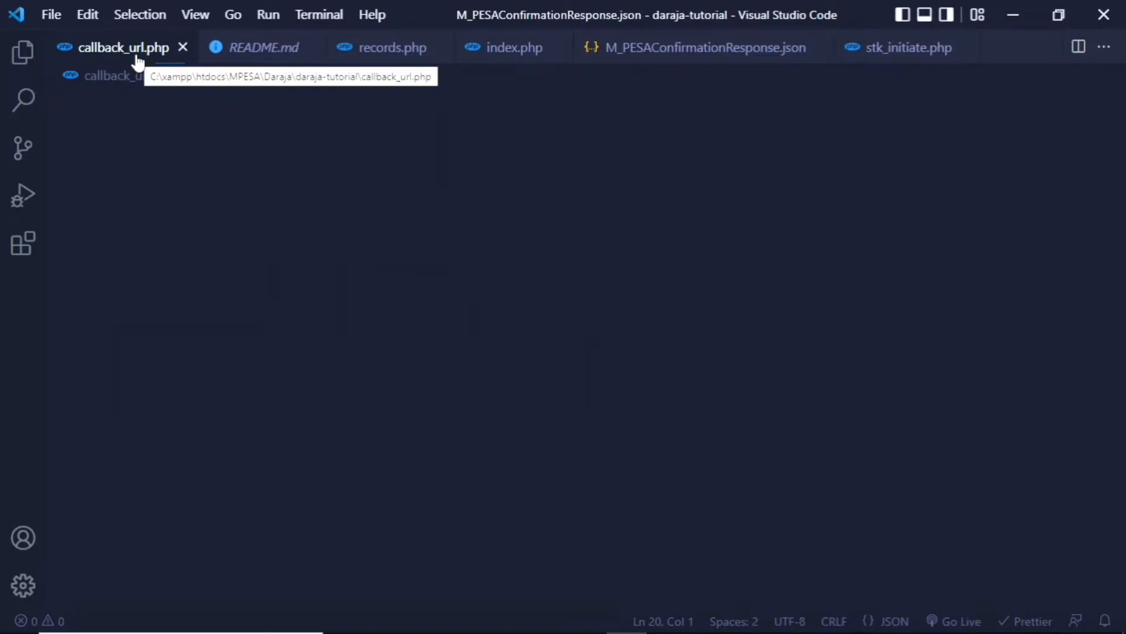
left_click(124, 47)
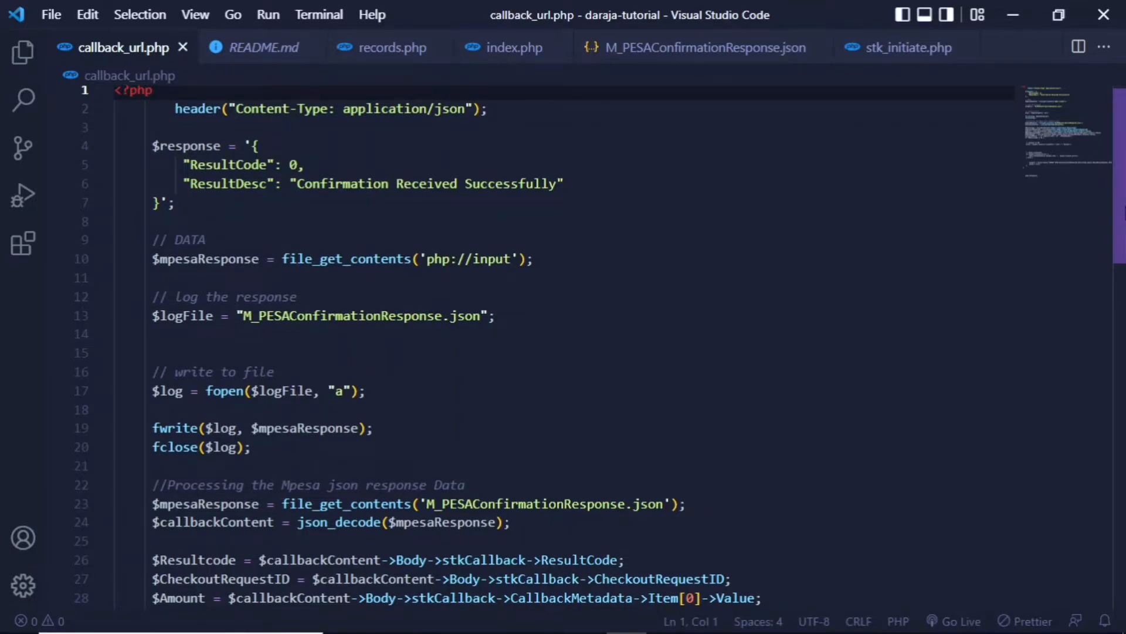
scroll("down", 3)
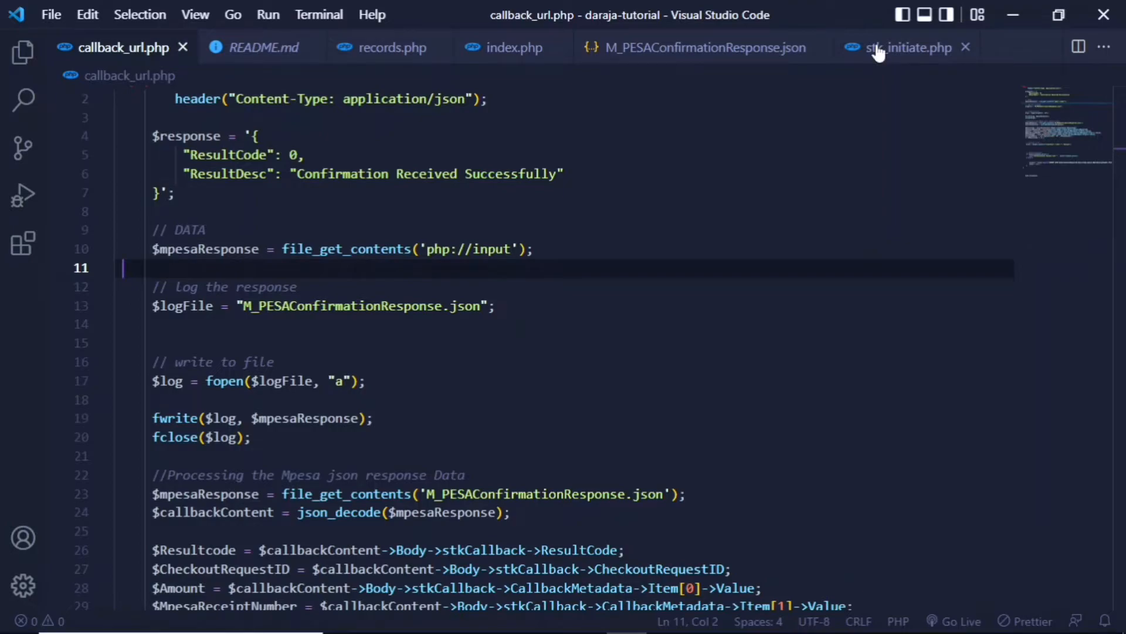
left_click(908, 47)
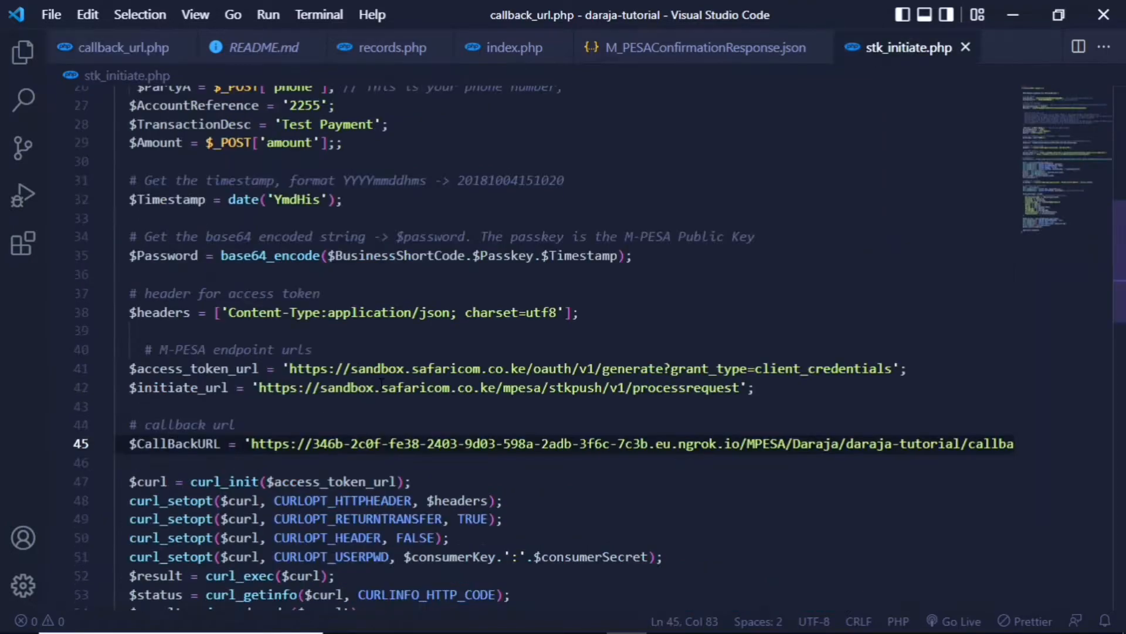
left_click(908, 47)
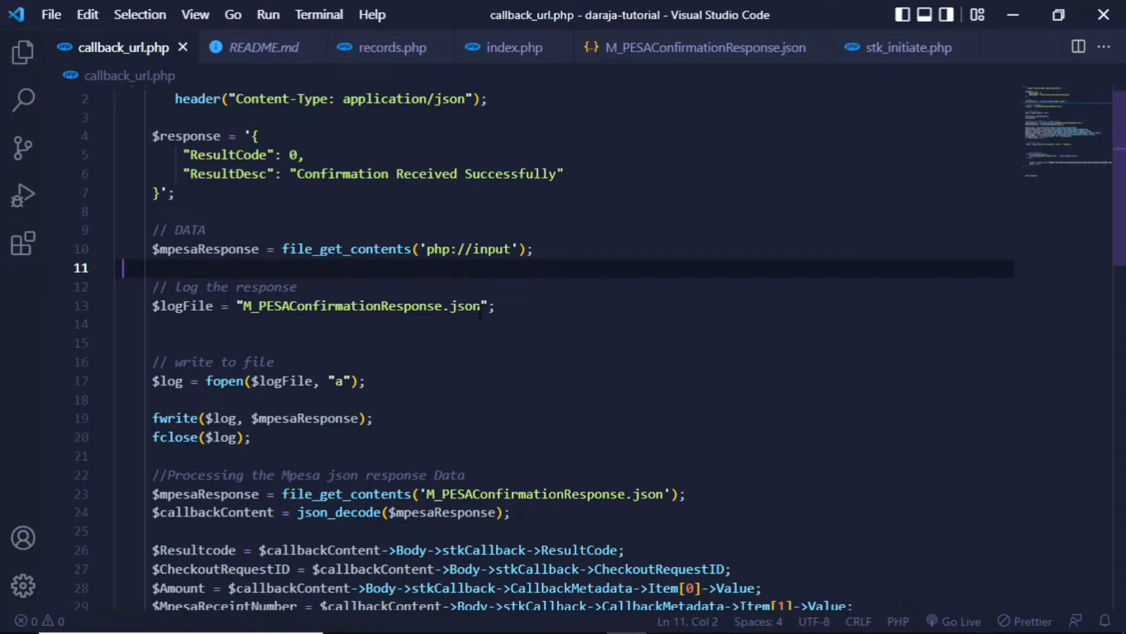
- Compare the logged confirmation JSON against callback_url.php's parsing of its fields
left_click(695, 47)
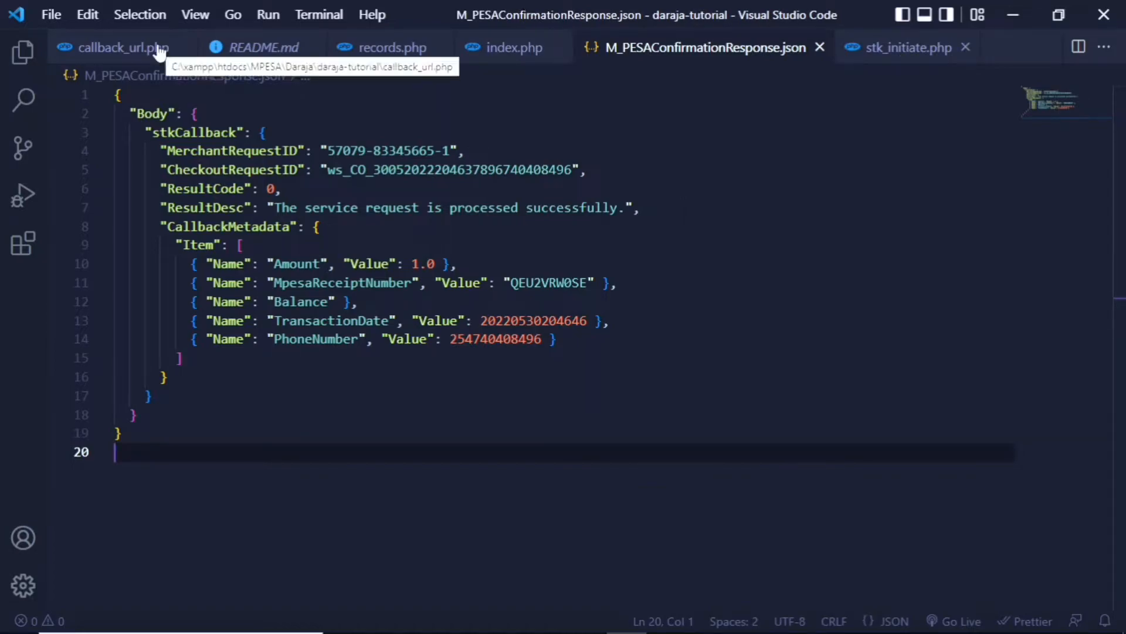
left_click(122, 47)
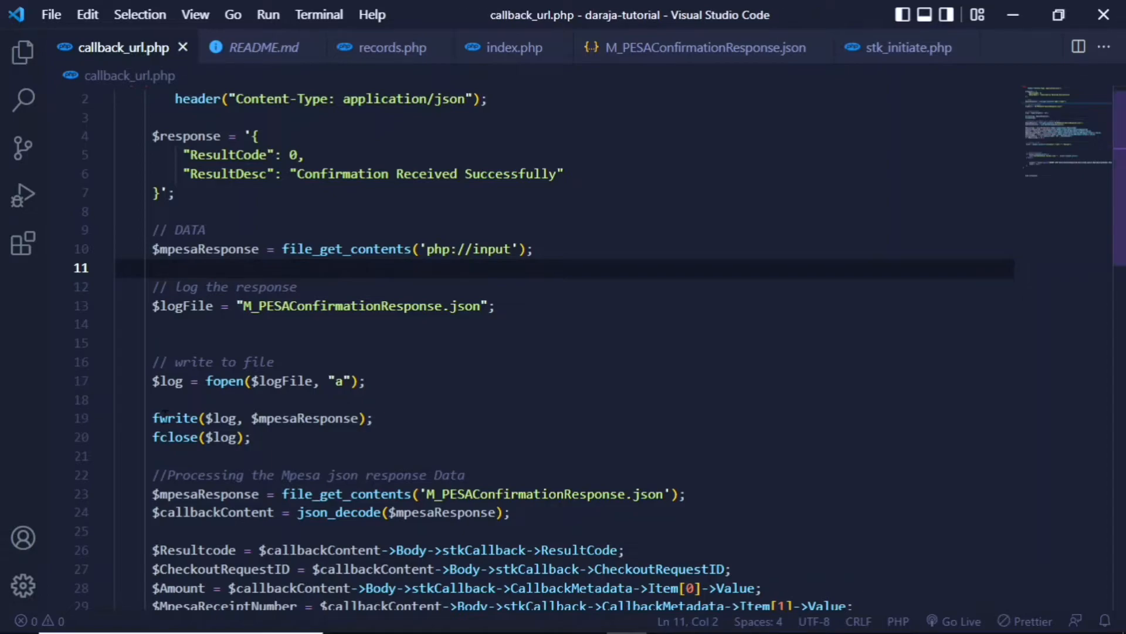
double_click(174, 418)
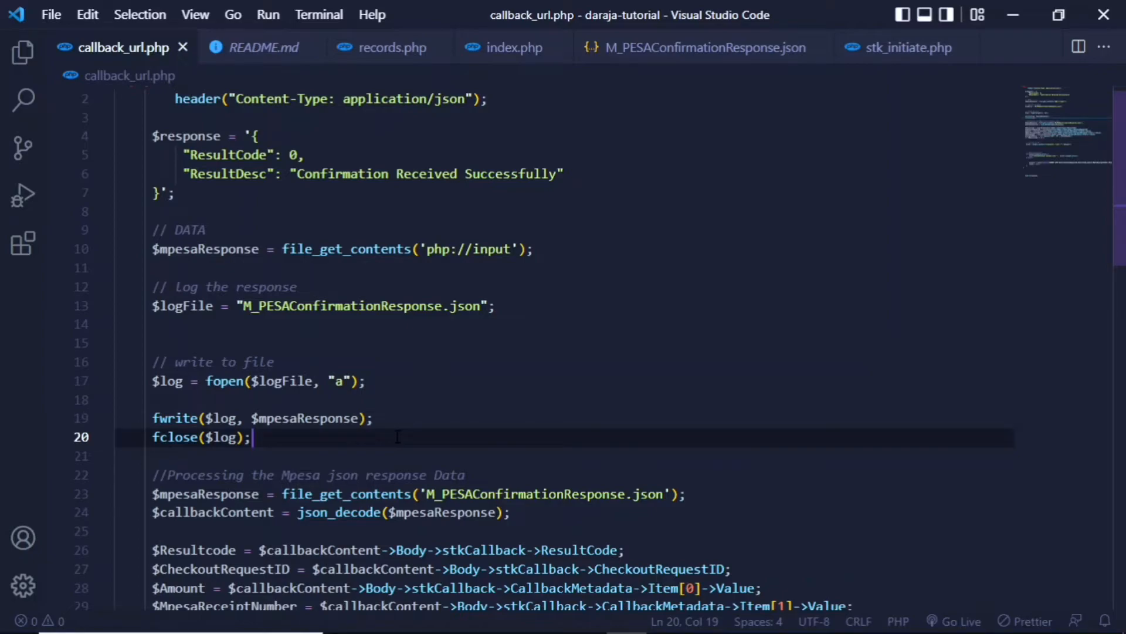
scroll("down", 3)
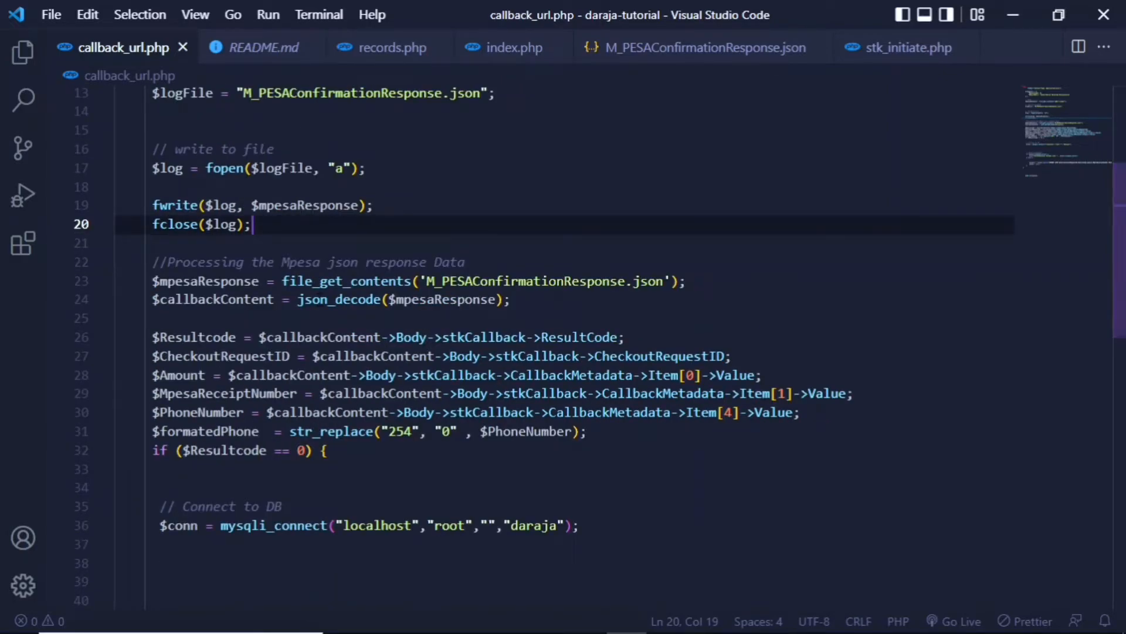
- Highlight json_decode in the callback script and bring the confirmation JSON back up
double_click(310, 299)
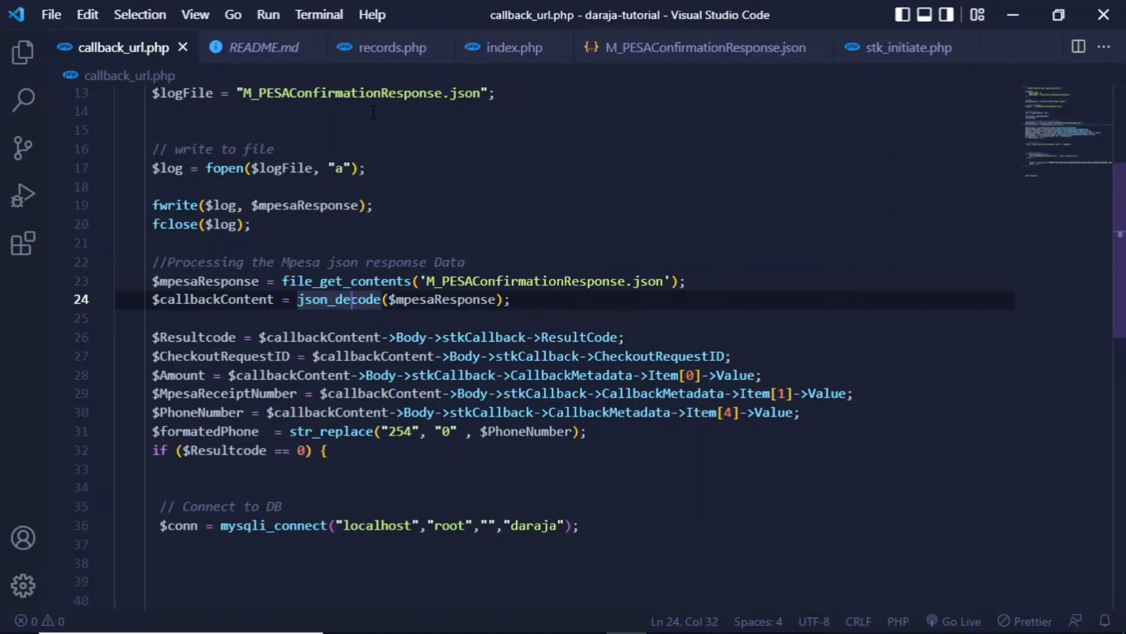
left_click(701, 46)
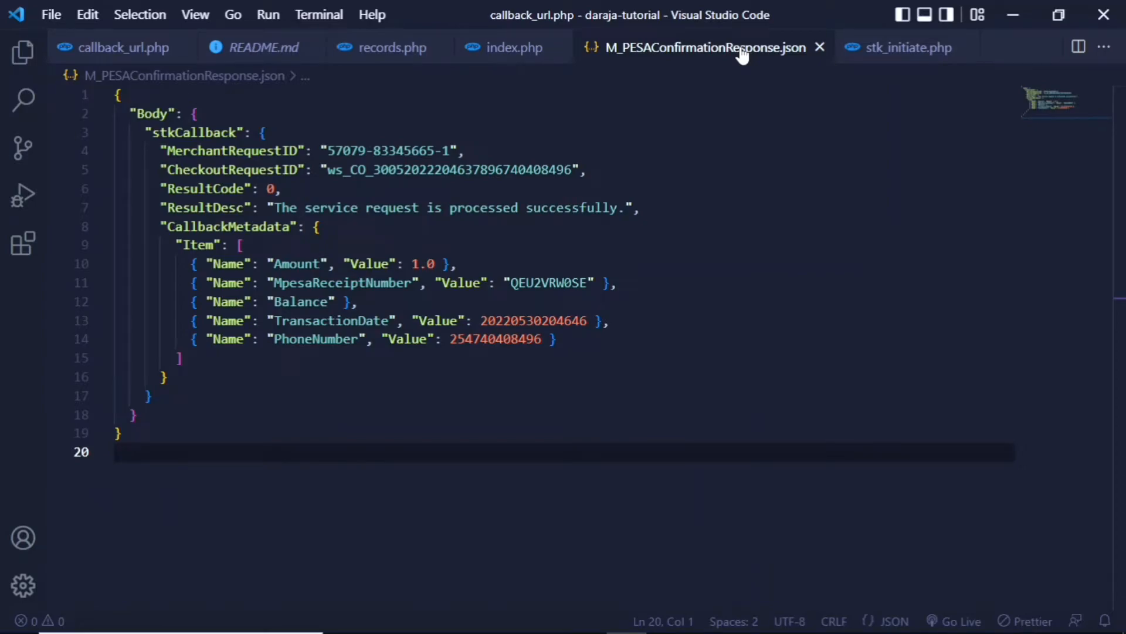
left_click(708, 47)
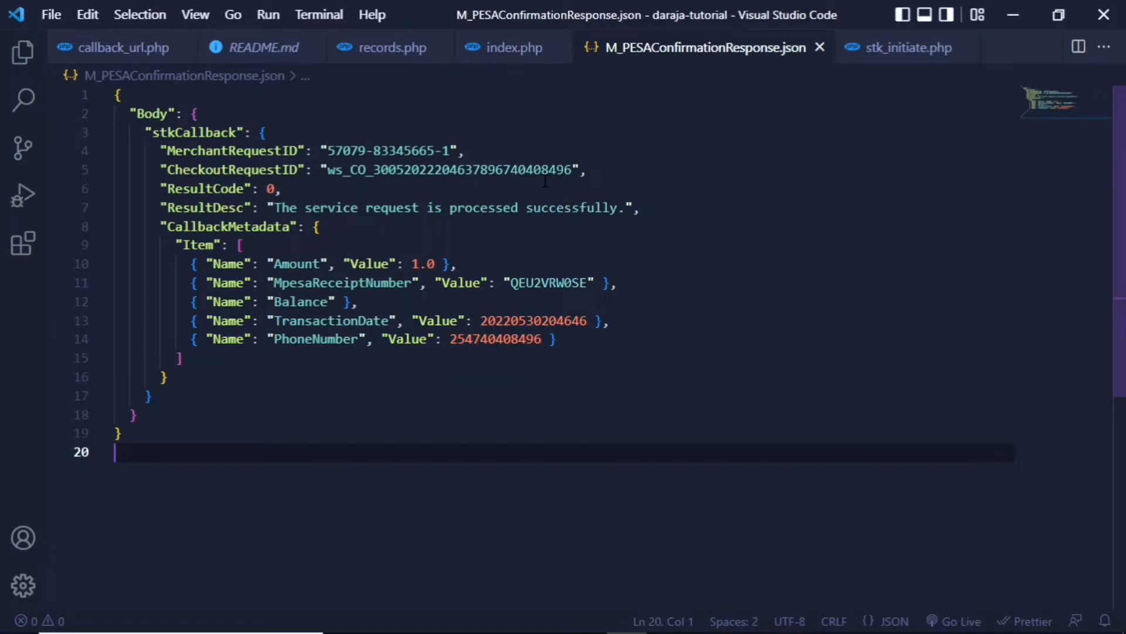
mouse_move(908, 47)
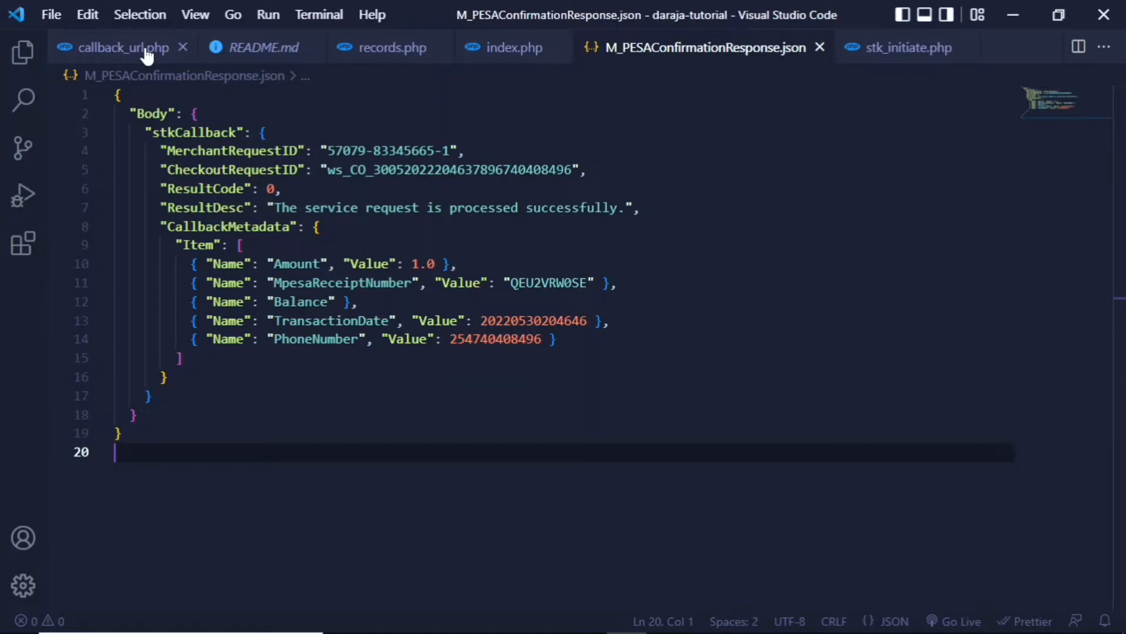
- Review callback_url.php's ResultCode check and mysqli_connect database connection with its error check
left_click(115, 47)
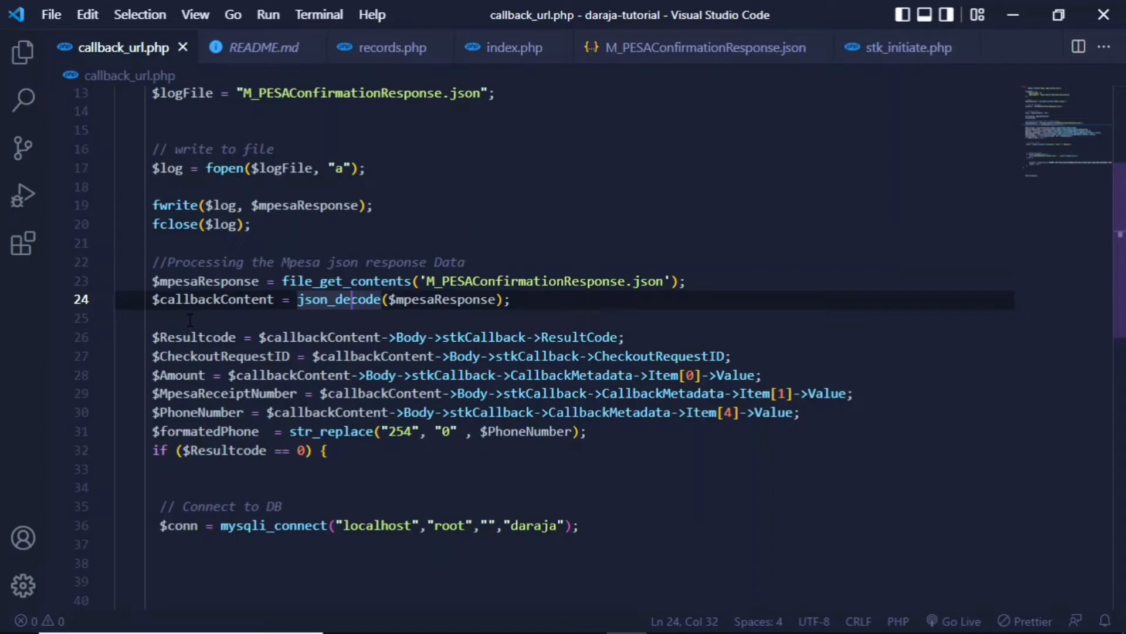
mouse_move(321, 336)
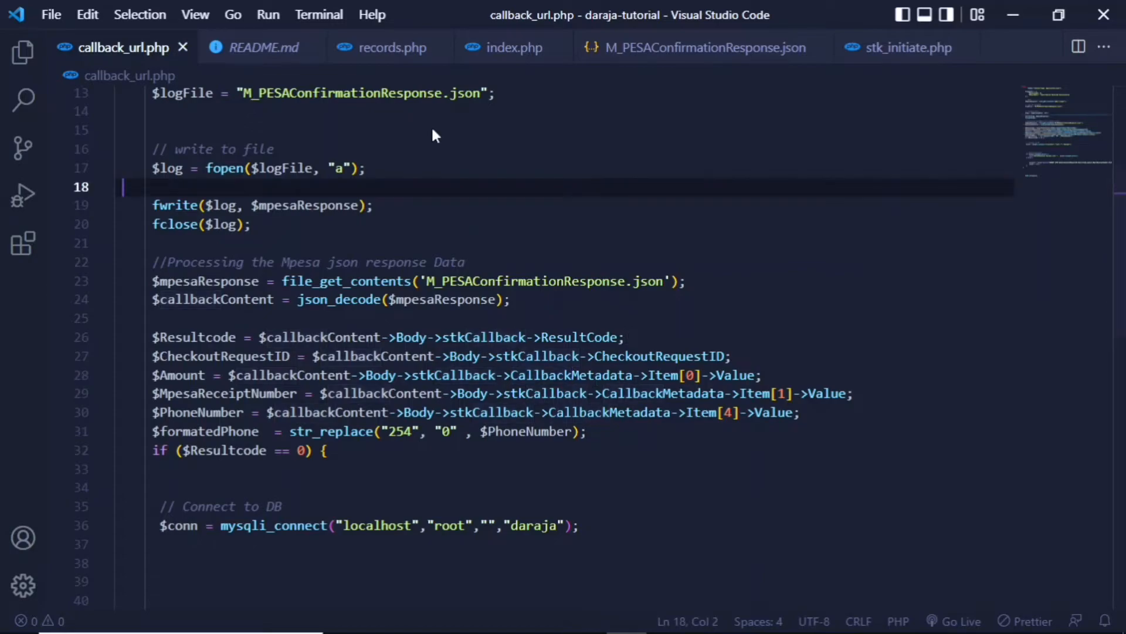
mouse_move(479, 255)
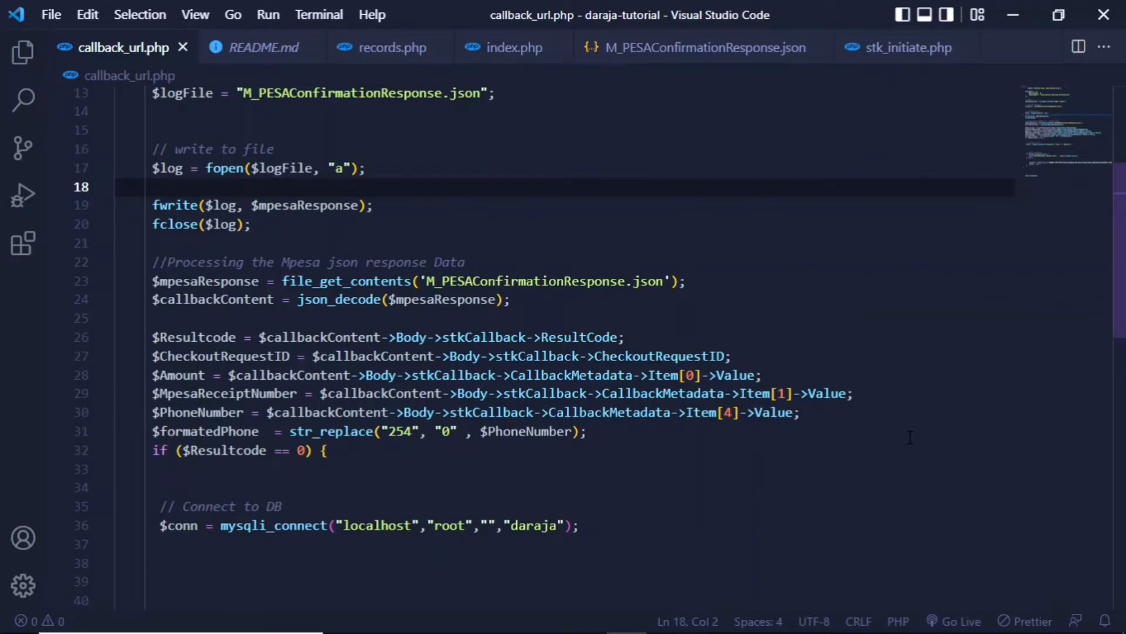
scroll("down", 3)
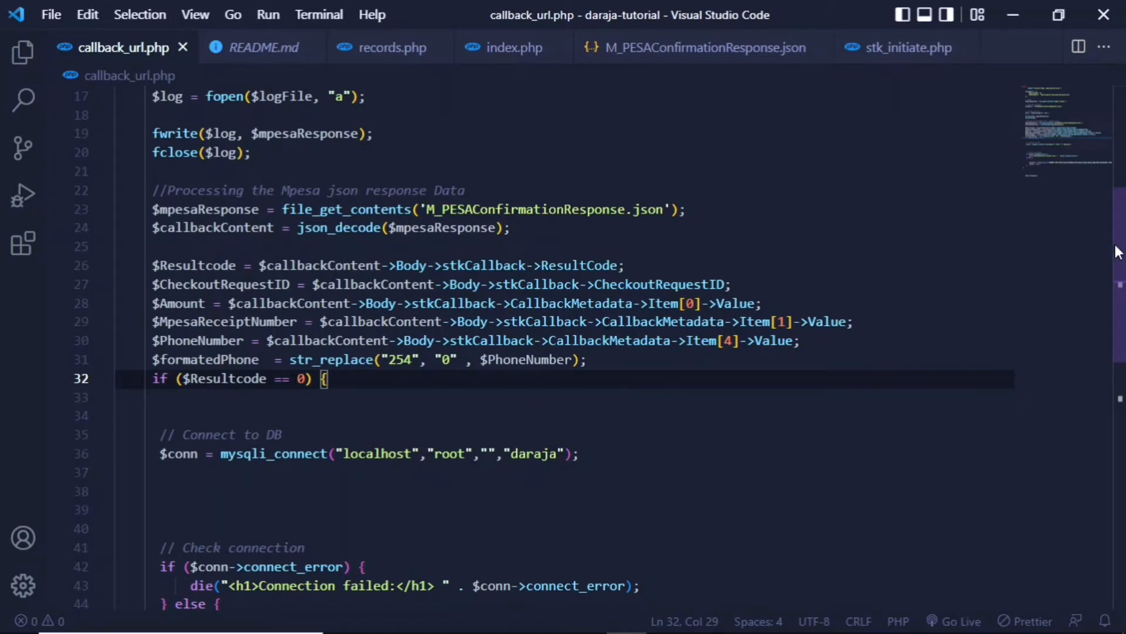
scroll("down", 3)
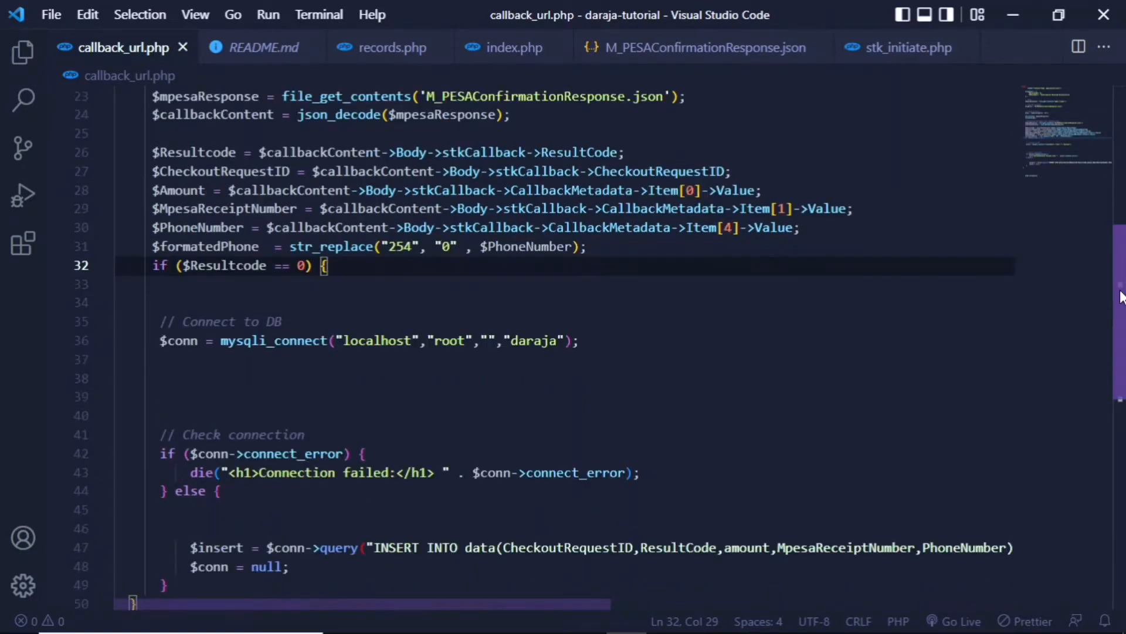
scroll("down", 3)
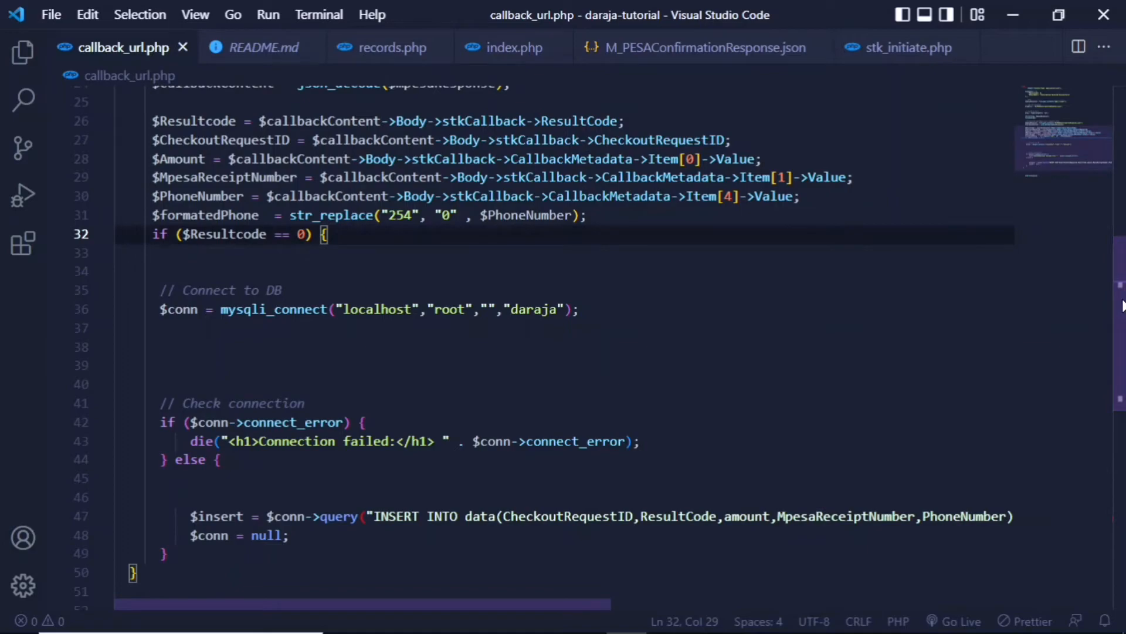
scroll("down", 3)
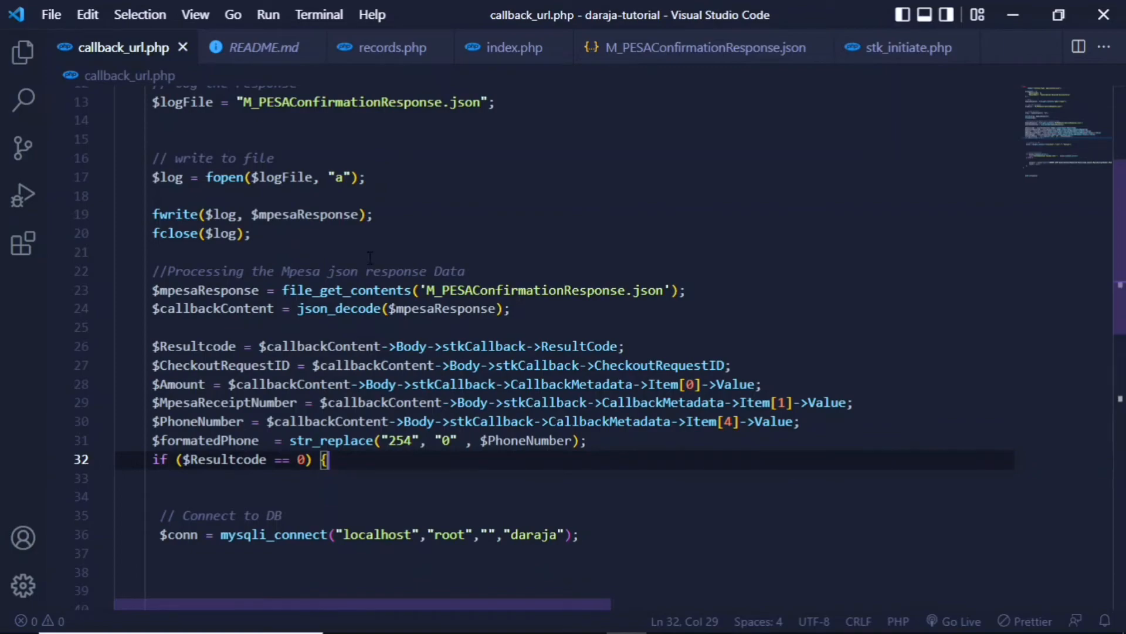
mouse_move(458, 238)
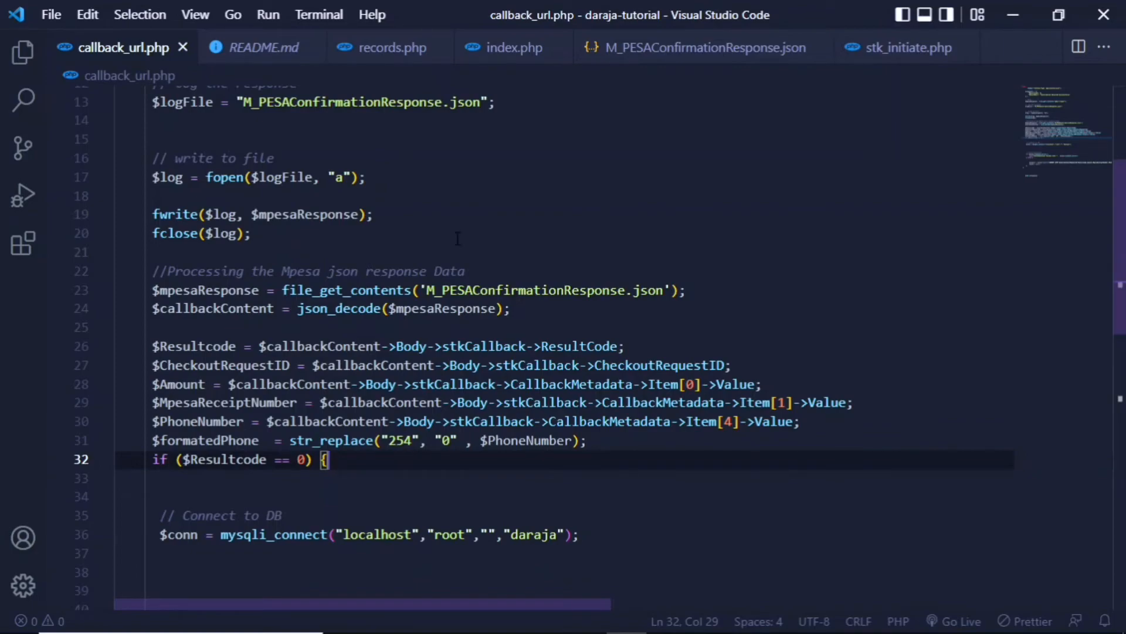
mouse_move(395, 65)
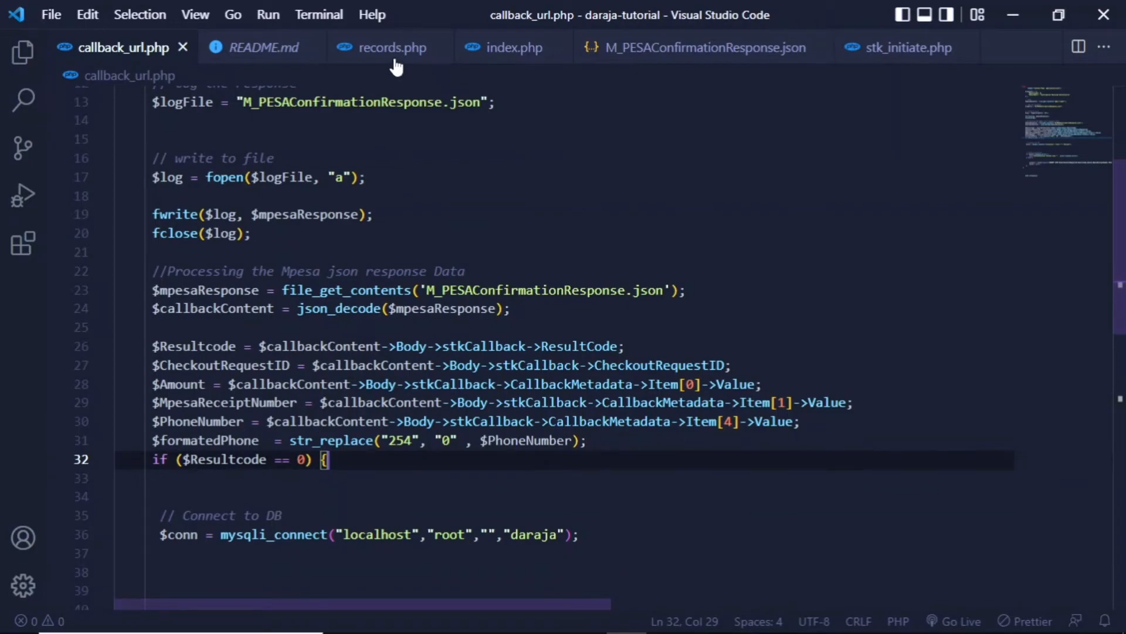
- Walk through records.php's SELECT query on the data table and row printing, then show it in Firefox
left_click(392, 47)
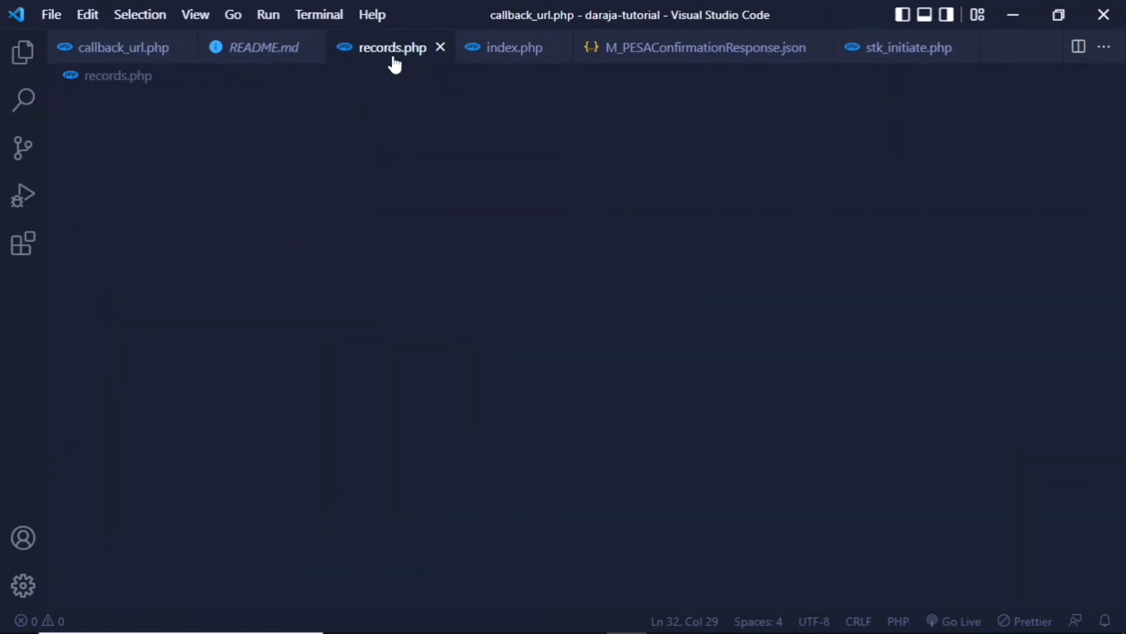
left_click(392, 47)
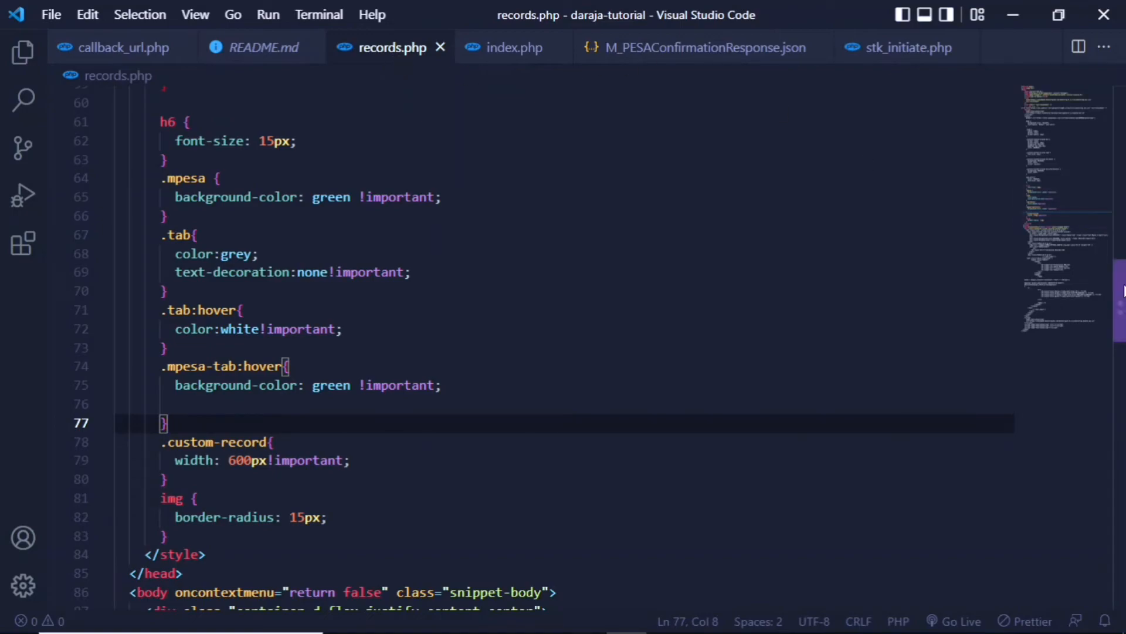
scroll("down", 3)
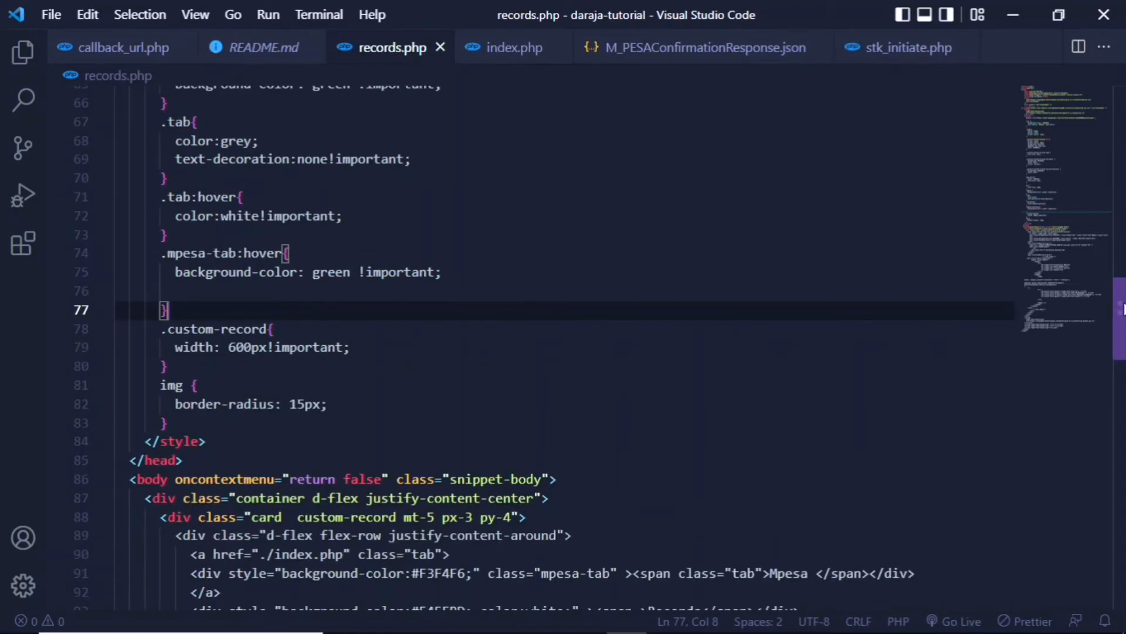
scroll("down", 3)
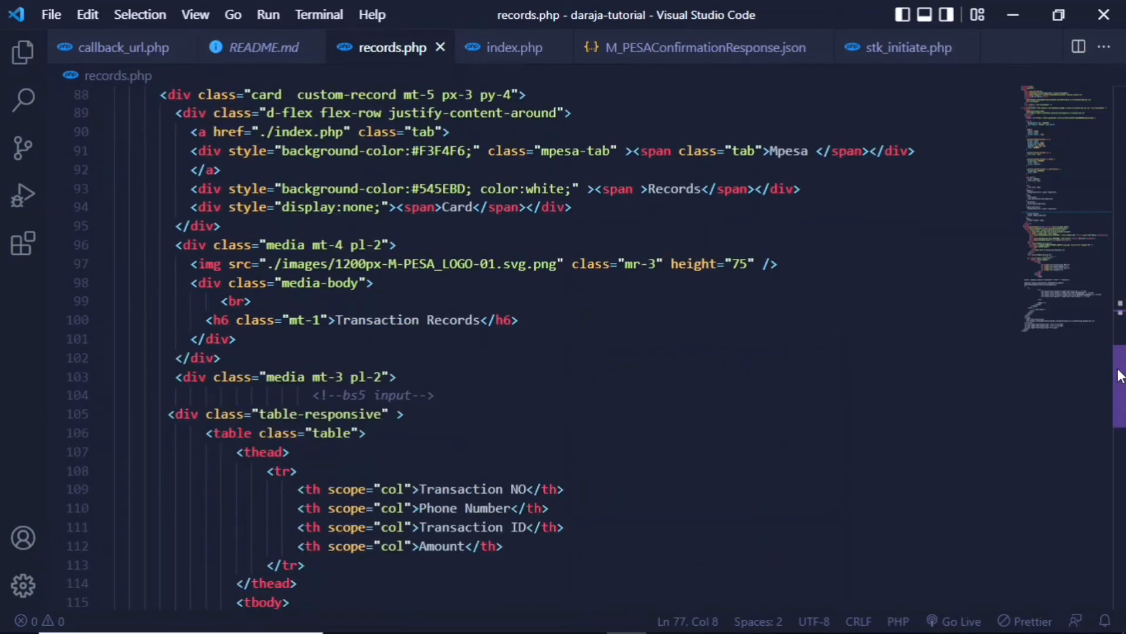
scroll("down", 3)
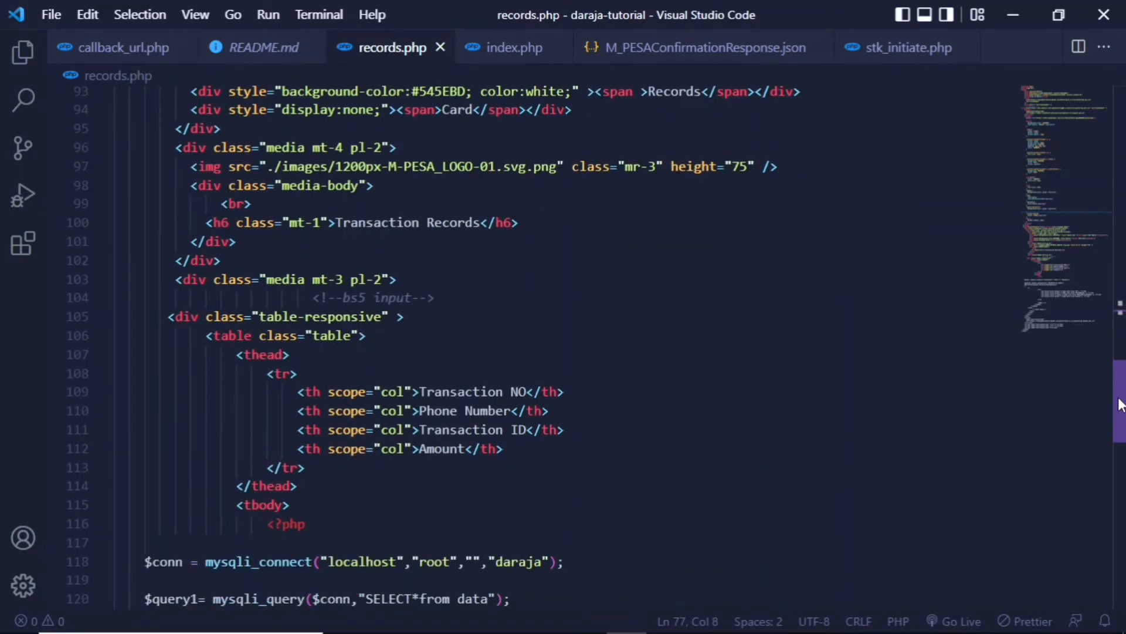
scroll("down", 3)
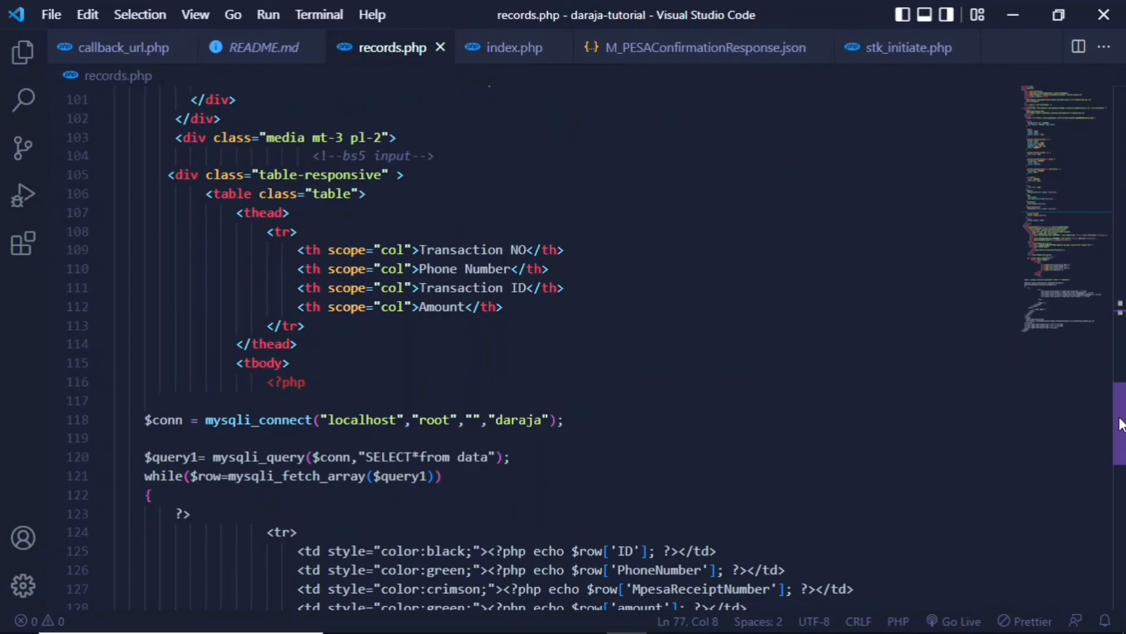
scroll("down", 3)
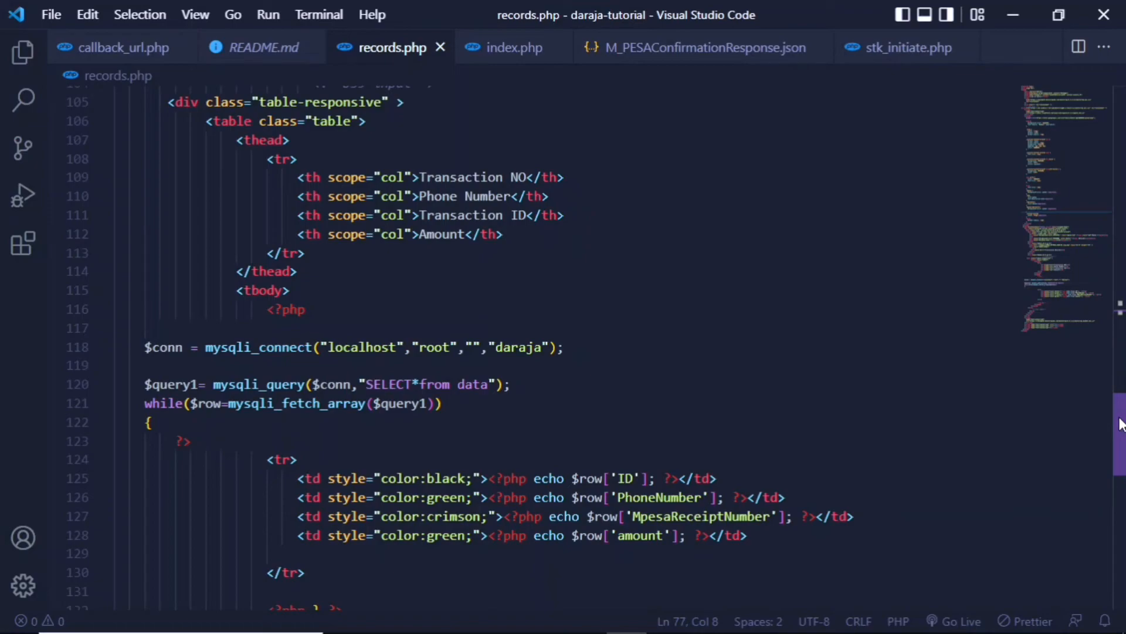
scroll("down", 3)
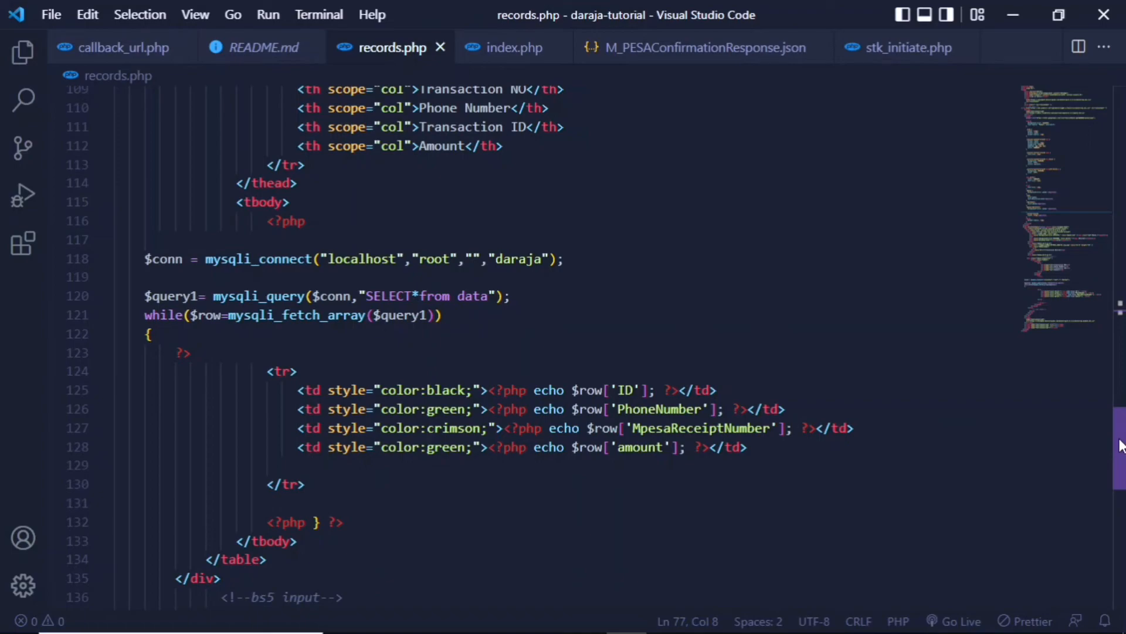
mouse_move(1118, 415)
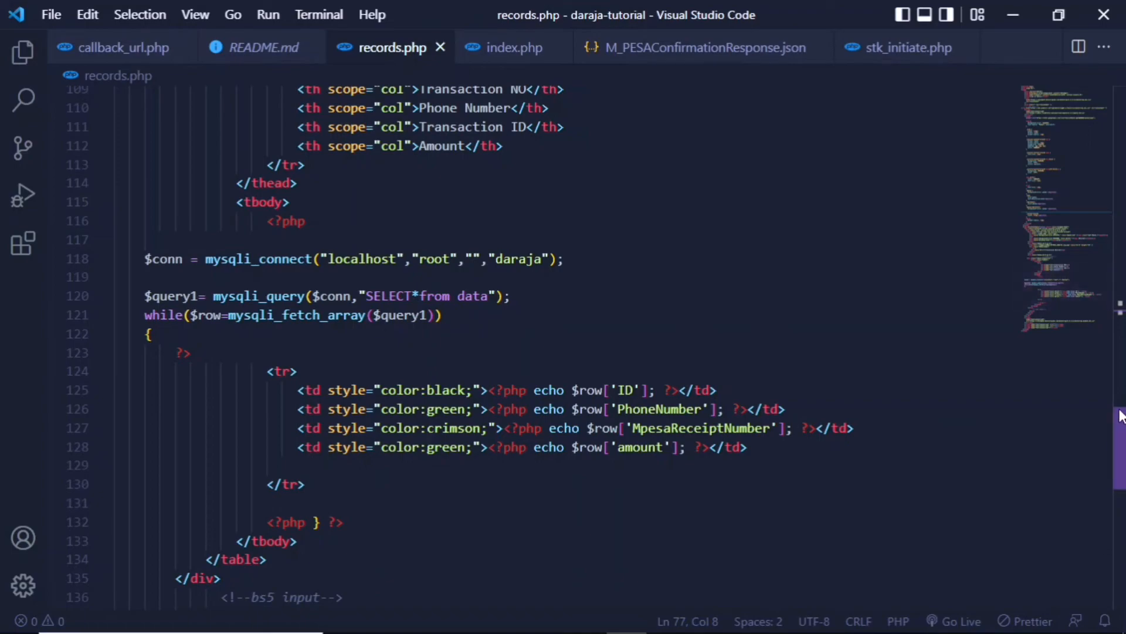
scroll("down", 3)
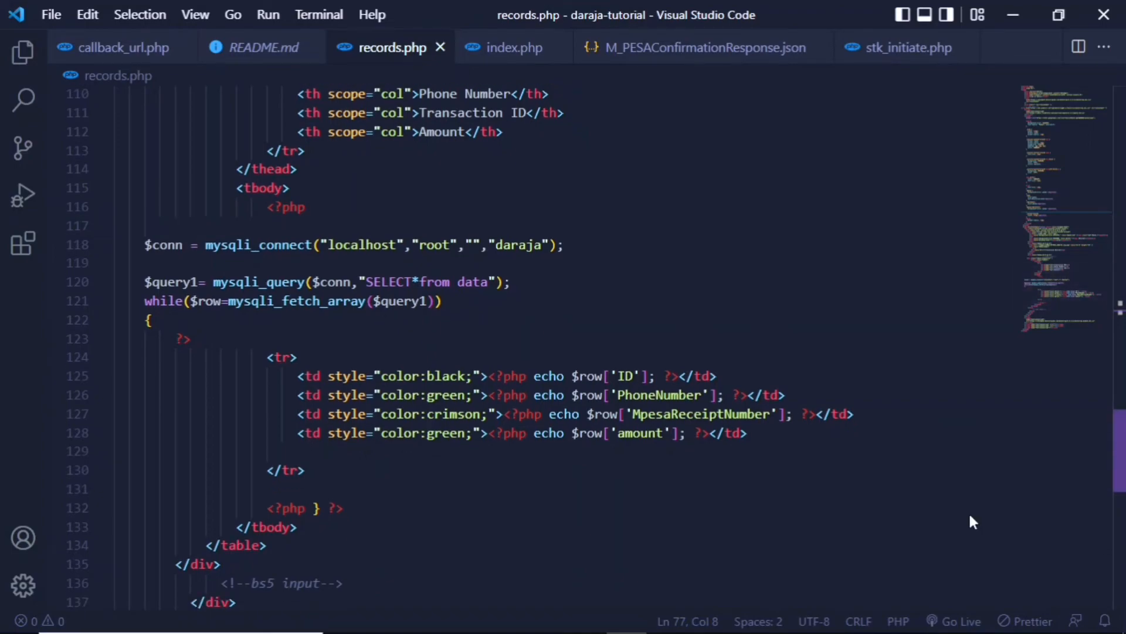
left_click(545, 617)
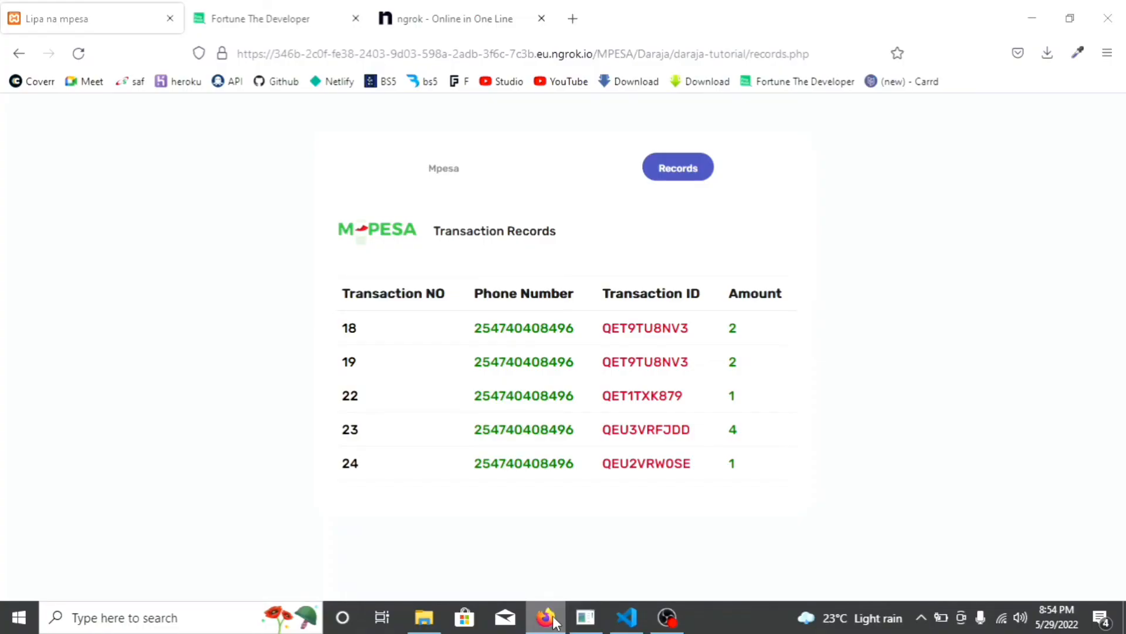
mouse_move(642, 418)
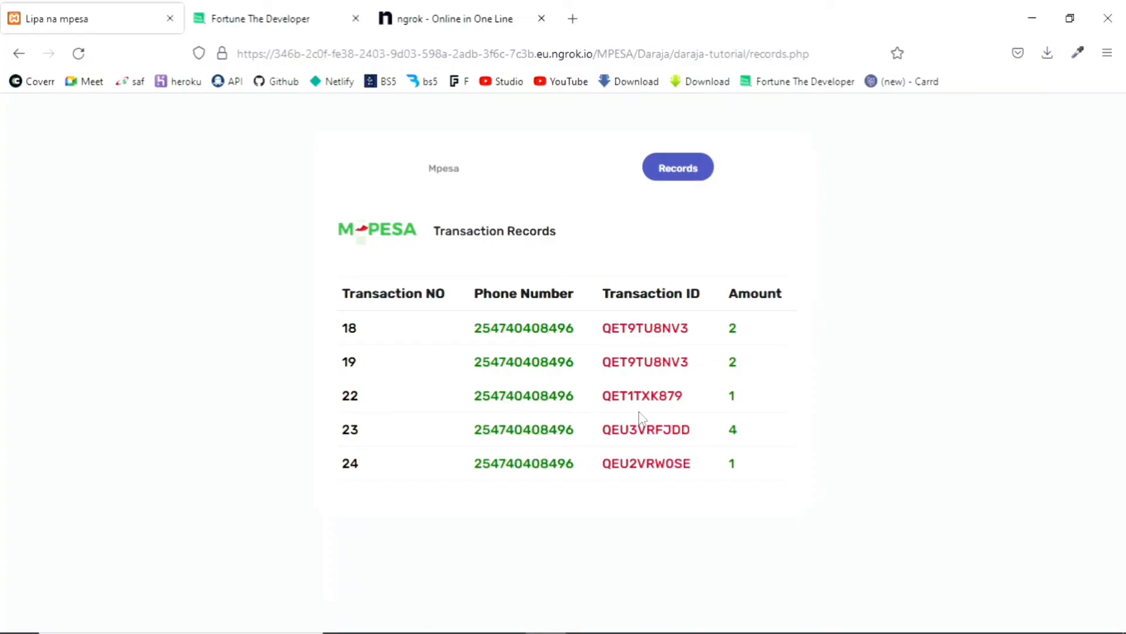
mouse_move(443, 162)
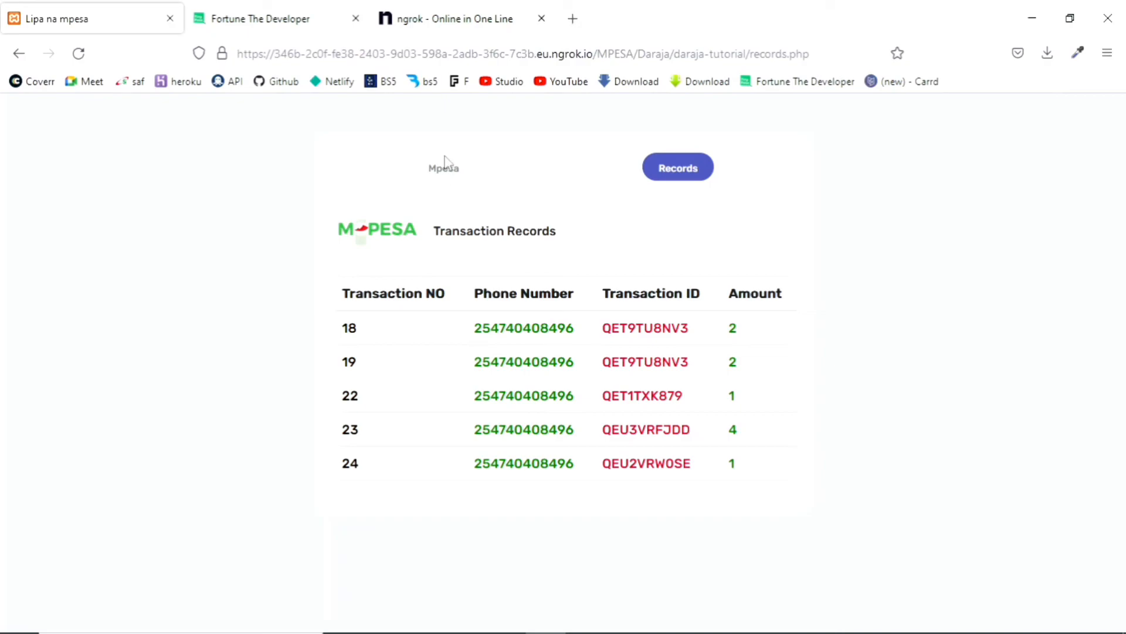